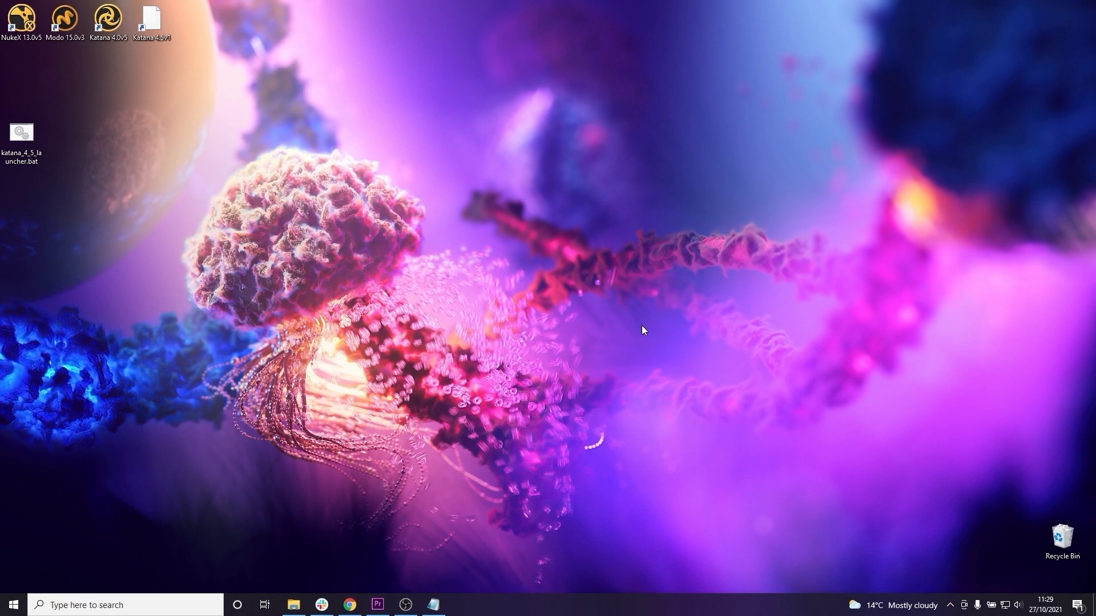
Open katana_4_5_launcher.bat from the desktop in Notepad and place the cursor in its text.
left_click(21, 133)
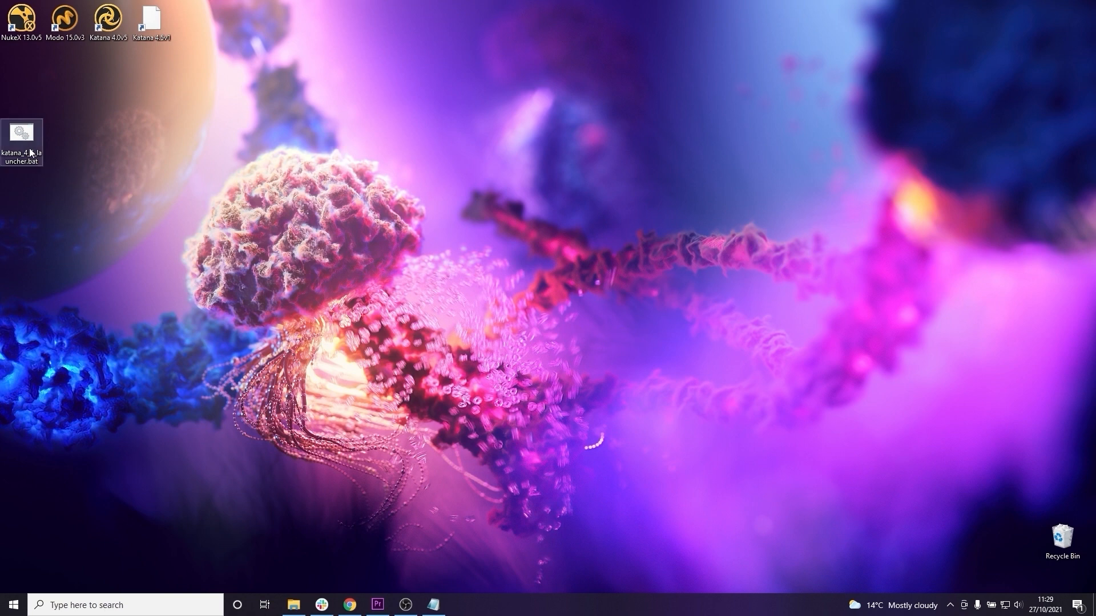
double_click(21, 137)
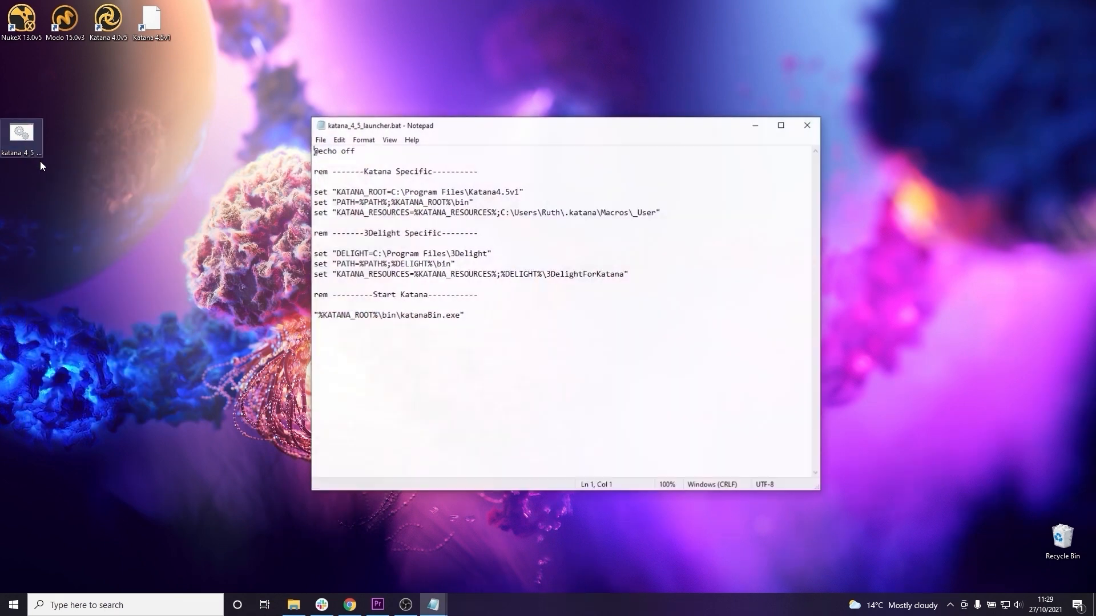
left_click(463, 315)
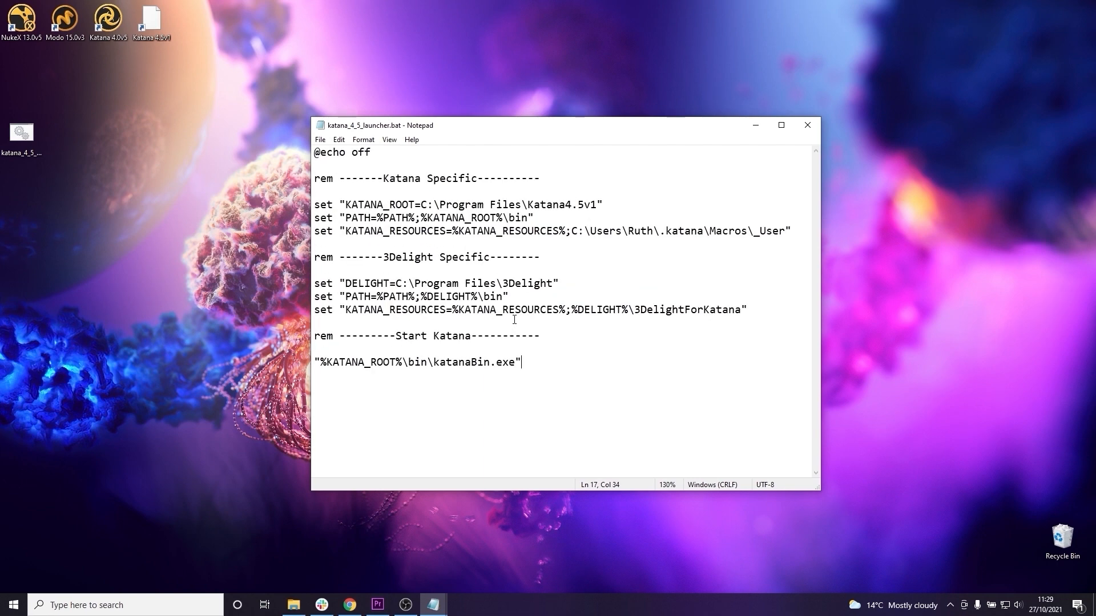
mouse_move(769, 310)
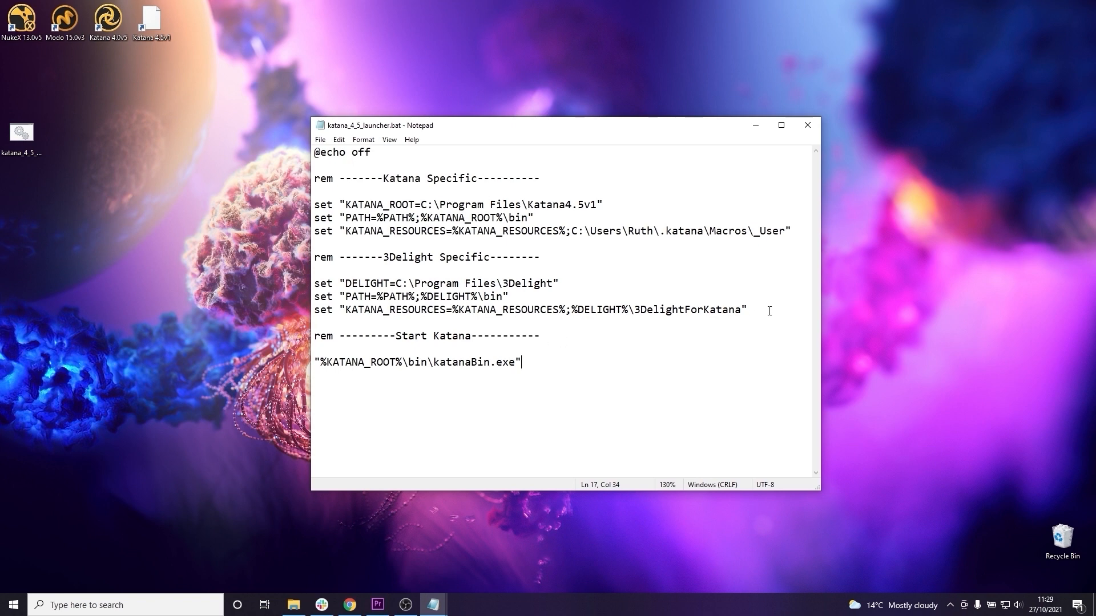
Add a set "RMANTREE=" line using the RenderMan Pro Server install path.
key("Enter")
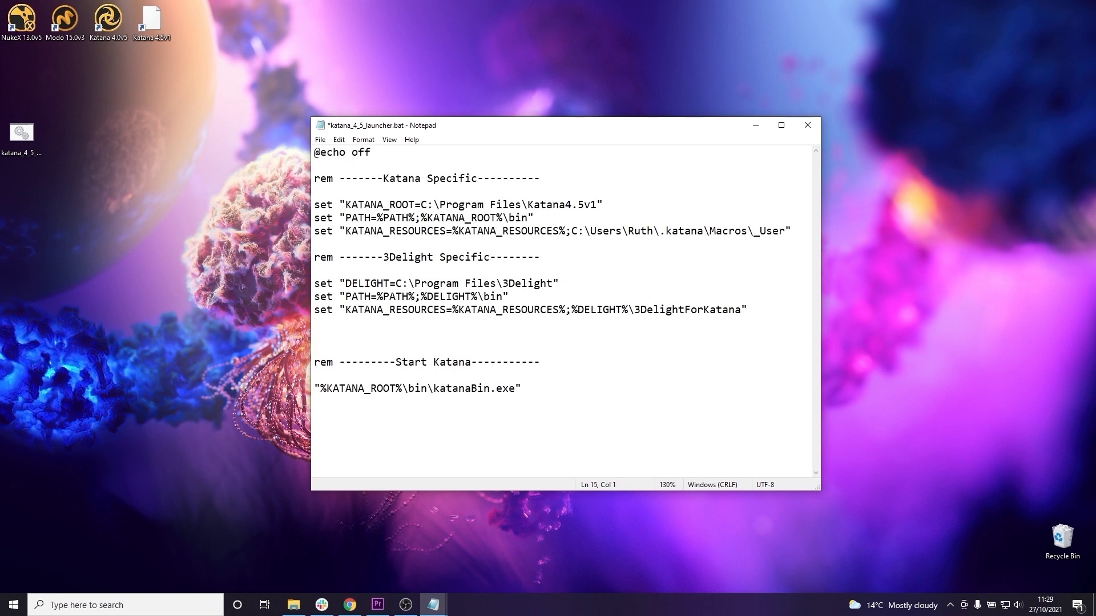
type("set \"RMAN")
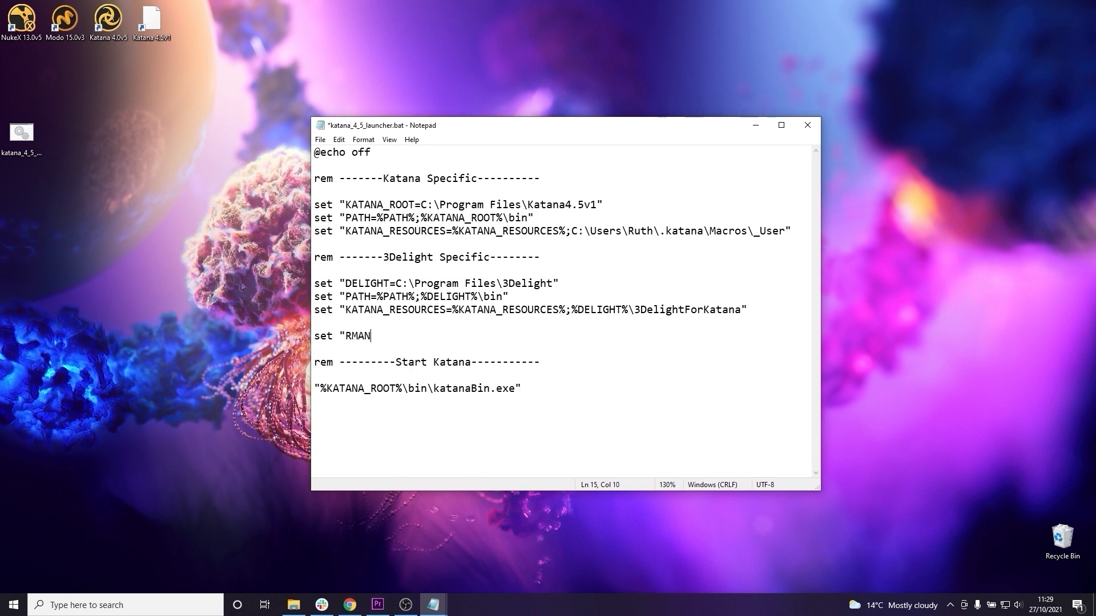
type("TREE=")
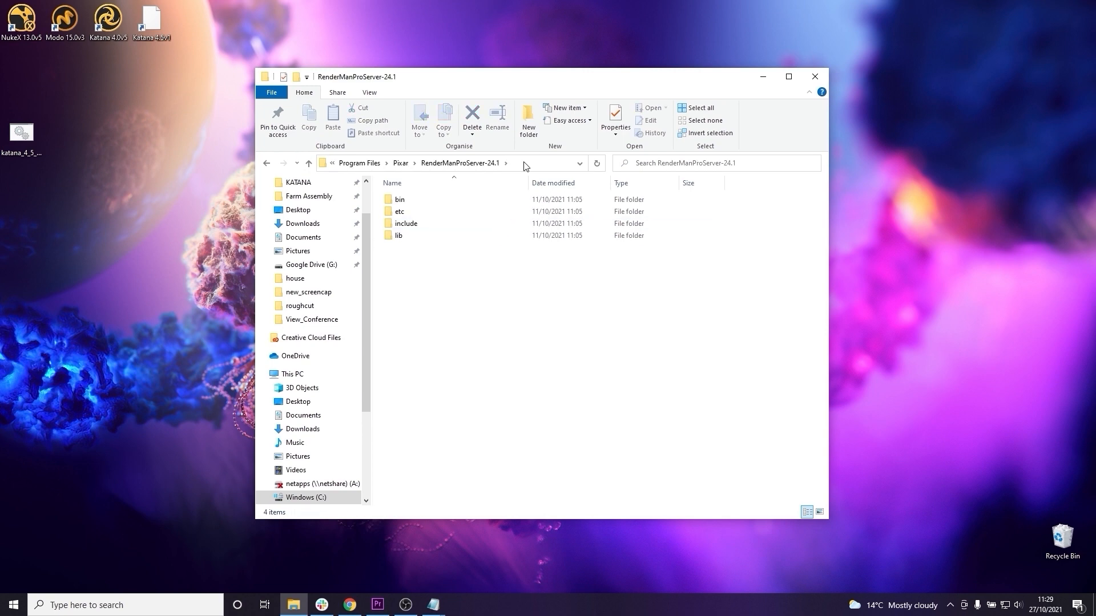
left_click(434, 605)
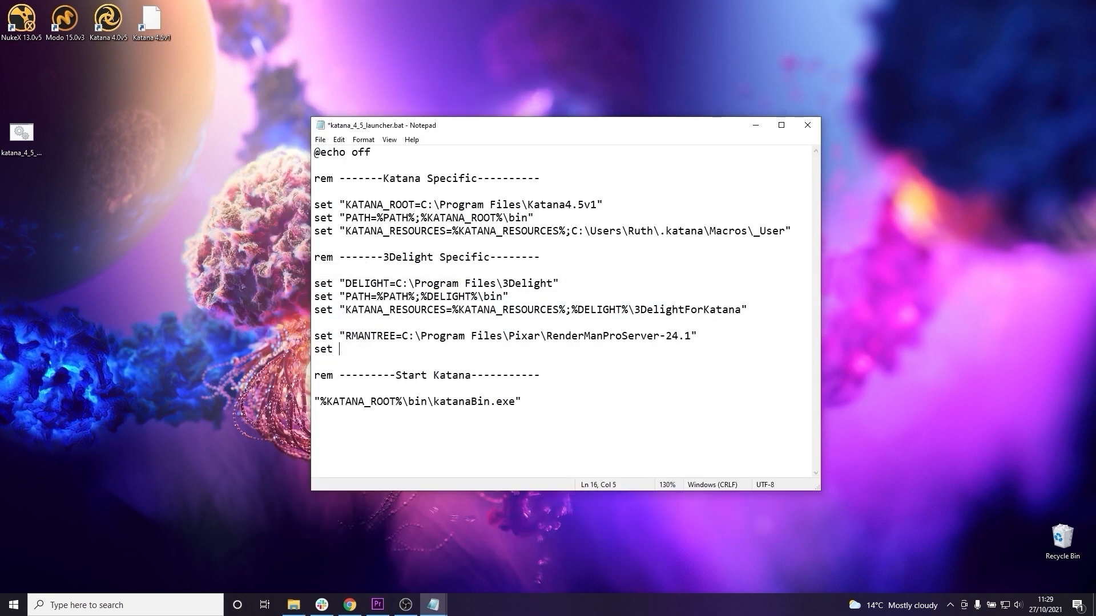
Add RFKTREE pointing to RenderManForKatana-24.2 and begin a KATANA_RESOURCES line appending it.
type("\"RFKTREE")
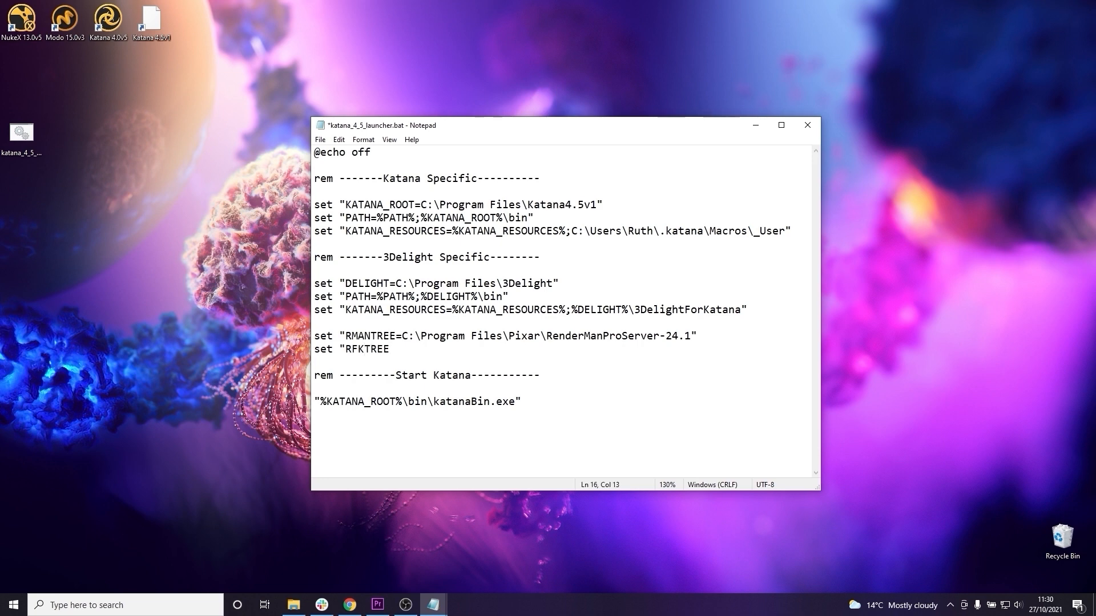
type("=")
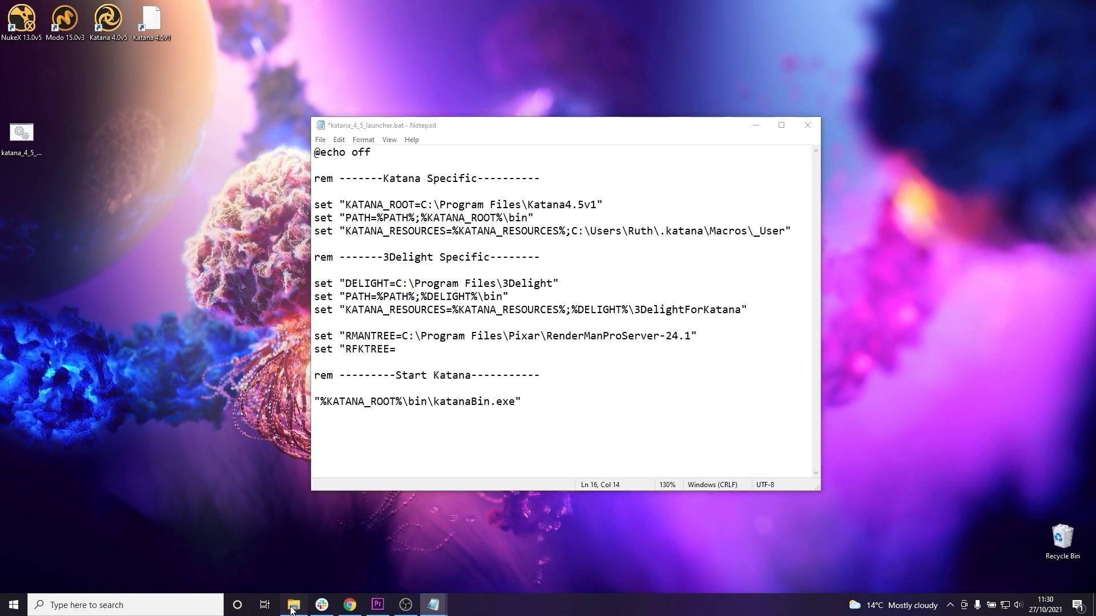
left_click(293, 604)
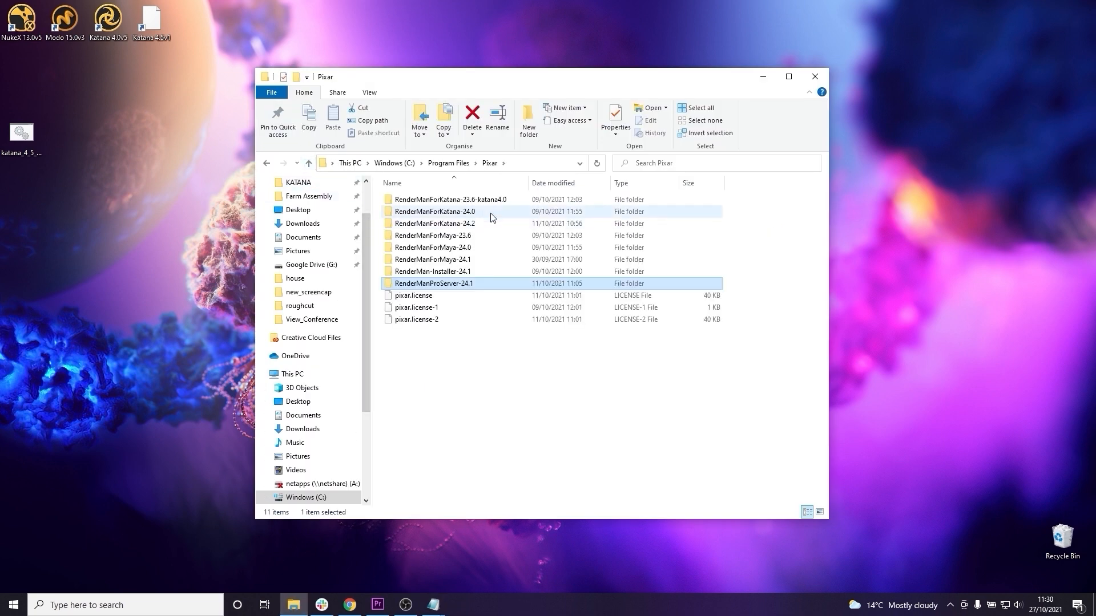
double_click(435, 223)
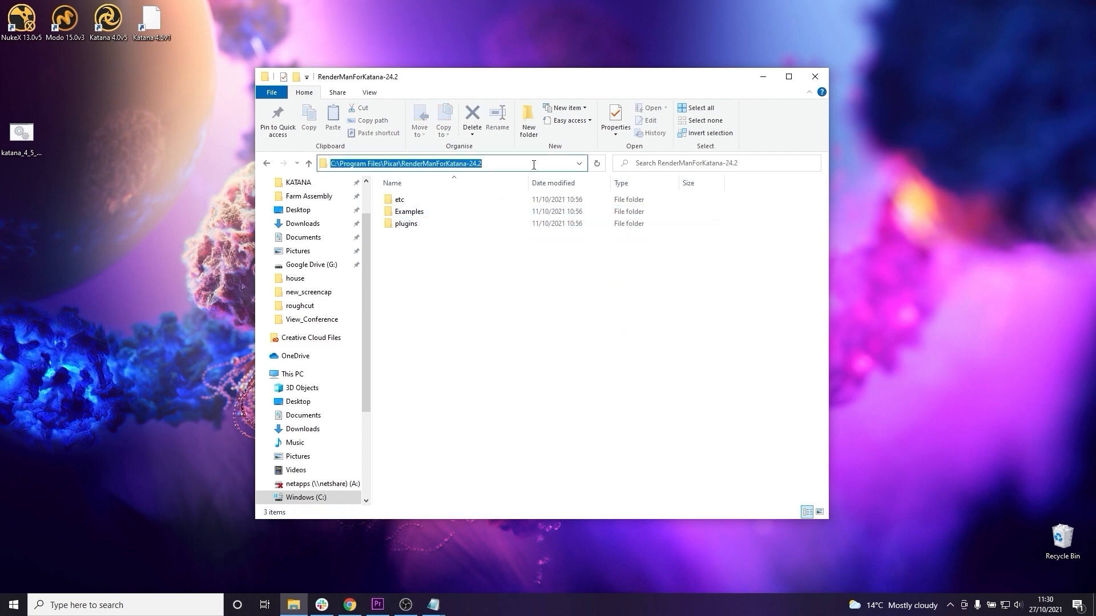
left_click(433, 605)
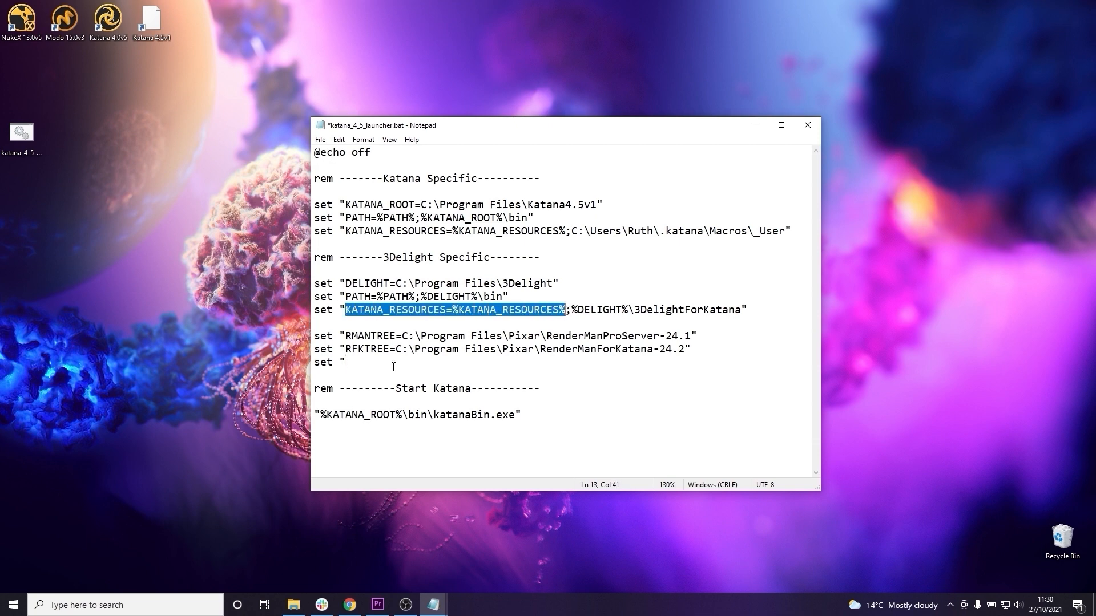
type("KATANA_RESOURCES=%KATANA_RESOURCES%;")
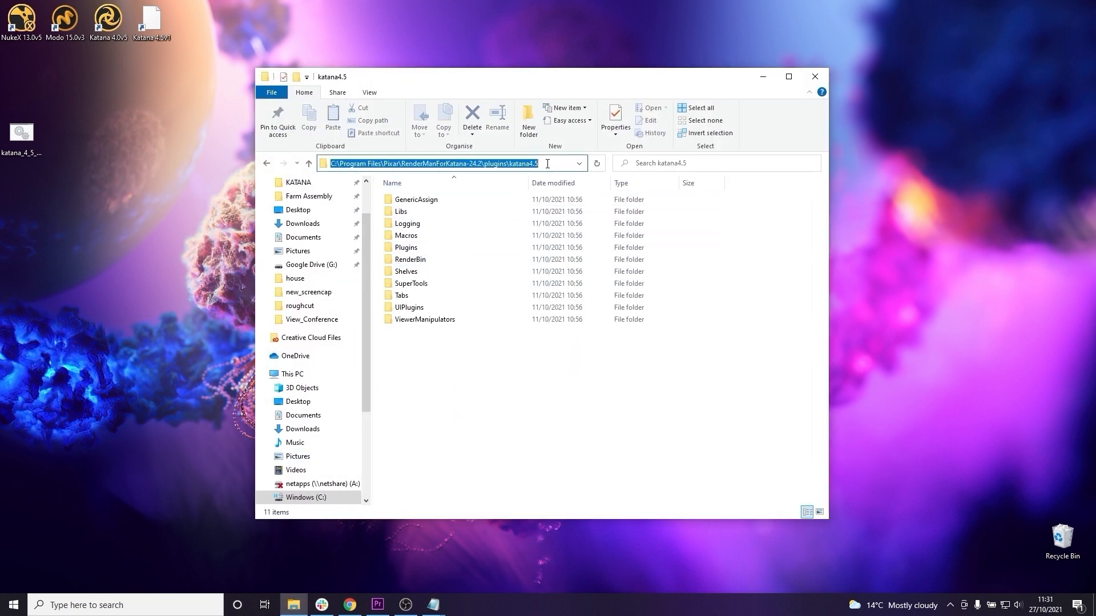
left_click(432, 605)
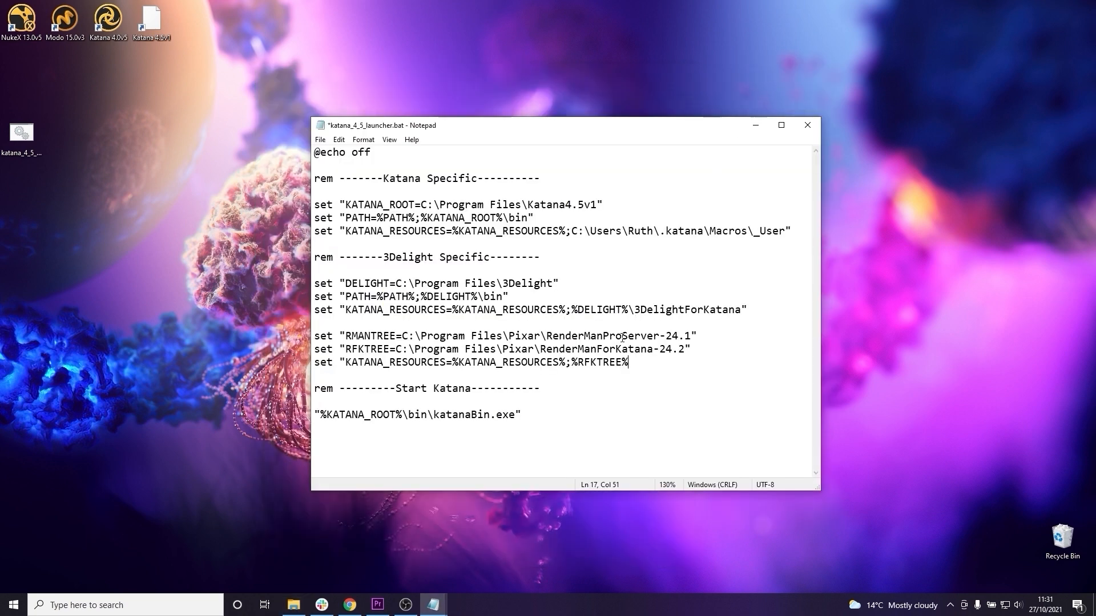
Append \plugins\katana4.5 to KATANA_RESOURCES and label the section Renderman Specific.
type("\\plugins\\katana4.5\"")
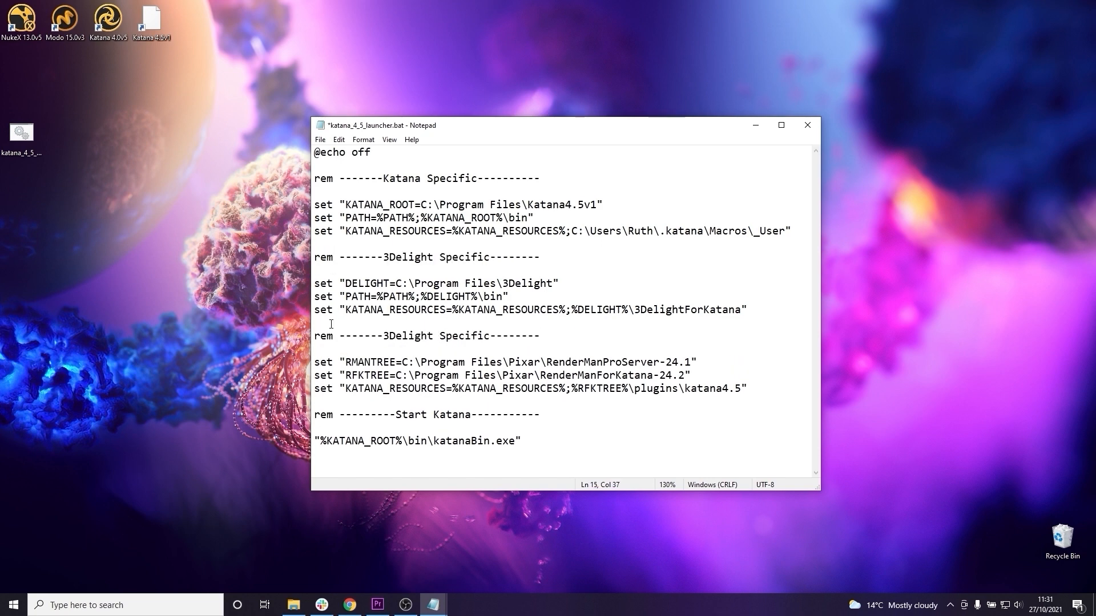
type("Ren")
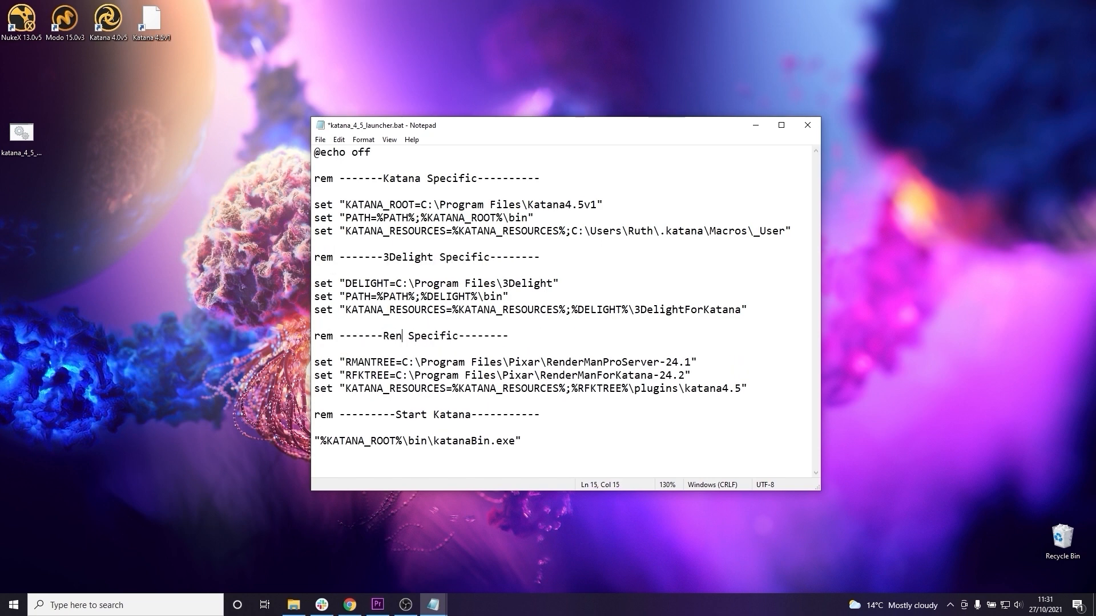
type("derman")
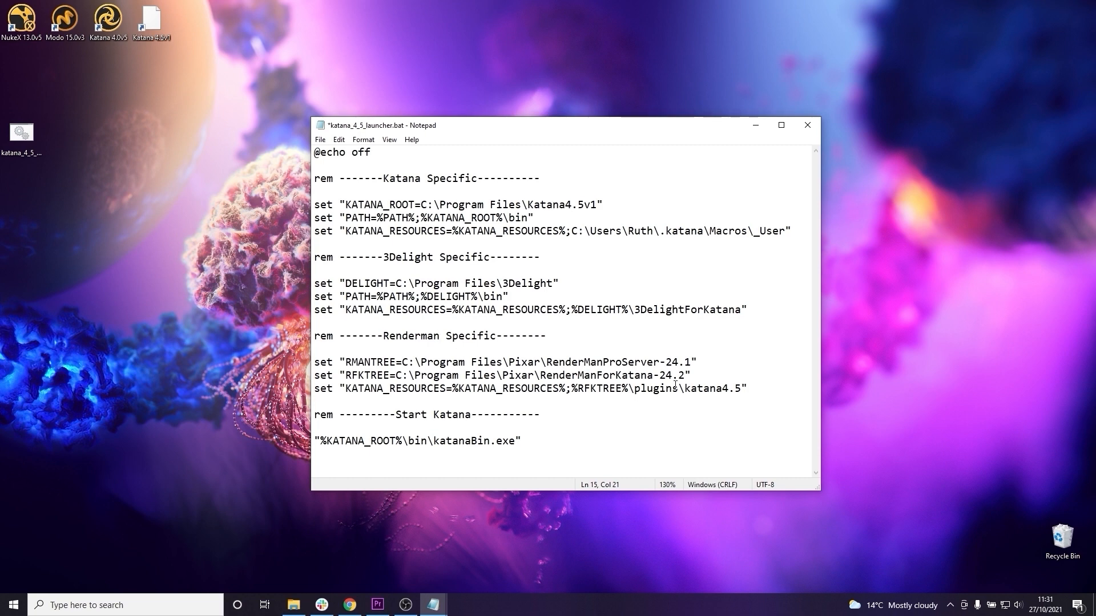
Add a set "DEFAULT_RENDERER=prman" line to the launcher script.
key("enter")
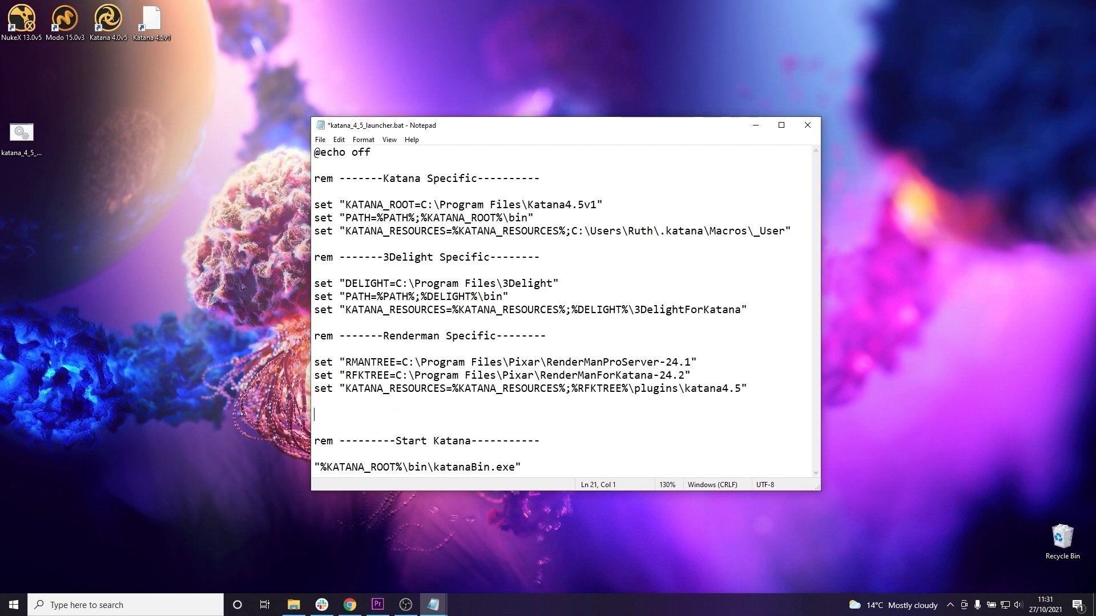
type("set")
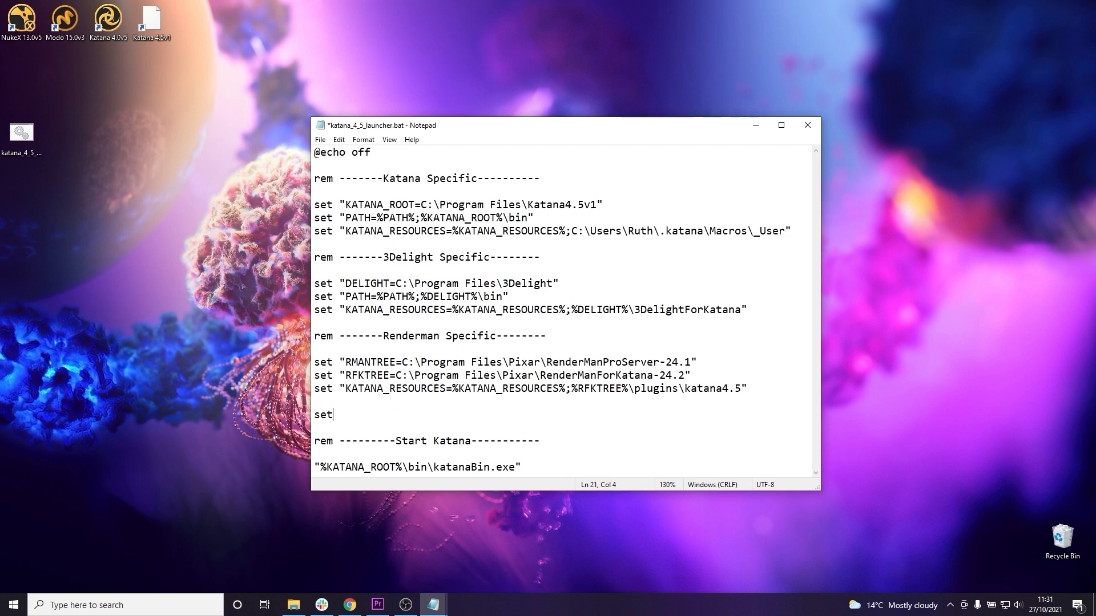
type("\"DEFAULT")
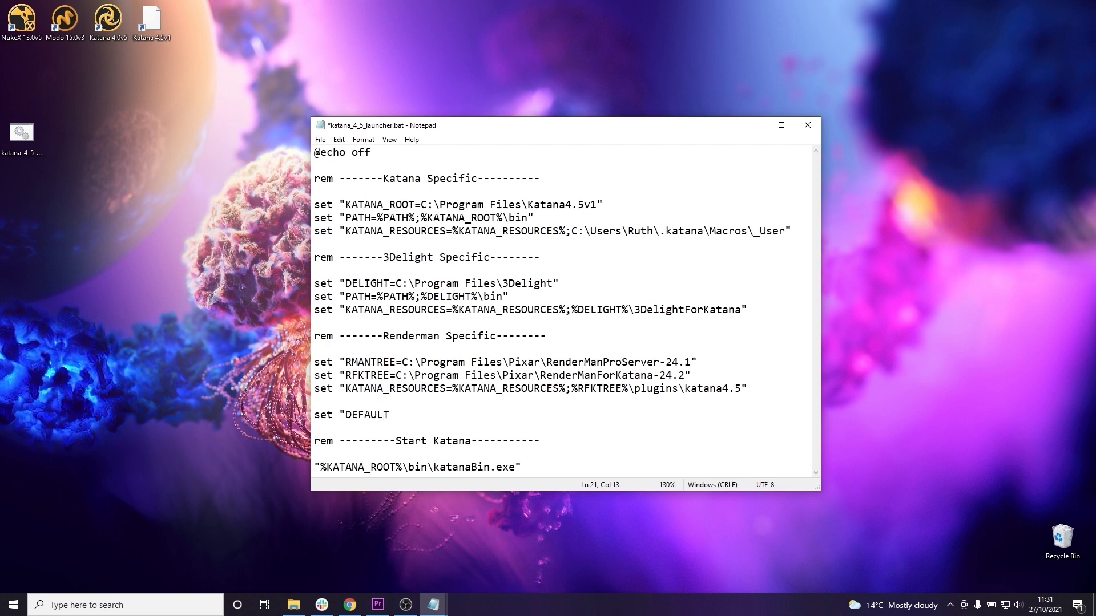
type("_RENDERER=")
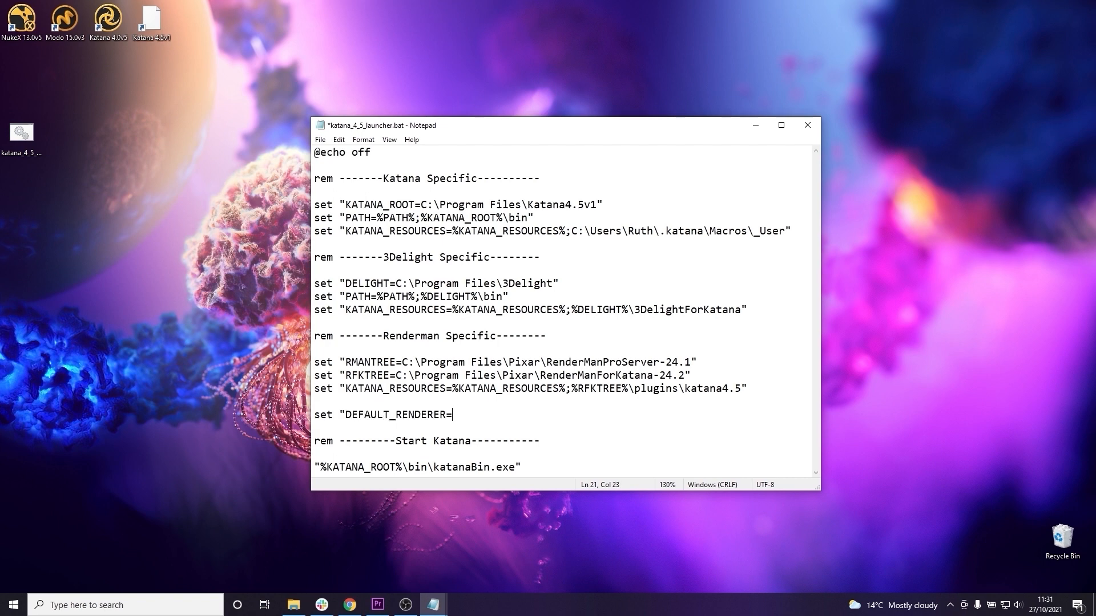
type("prman")
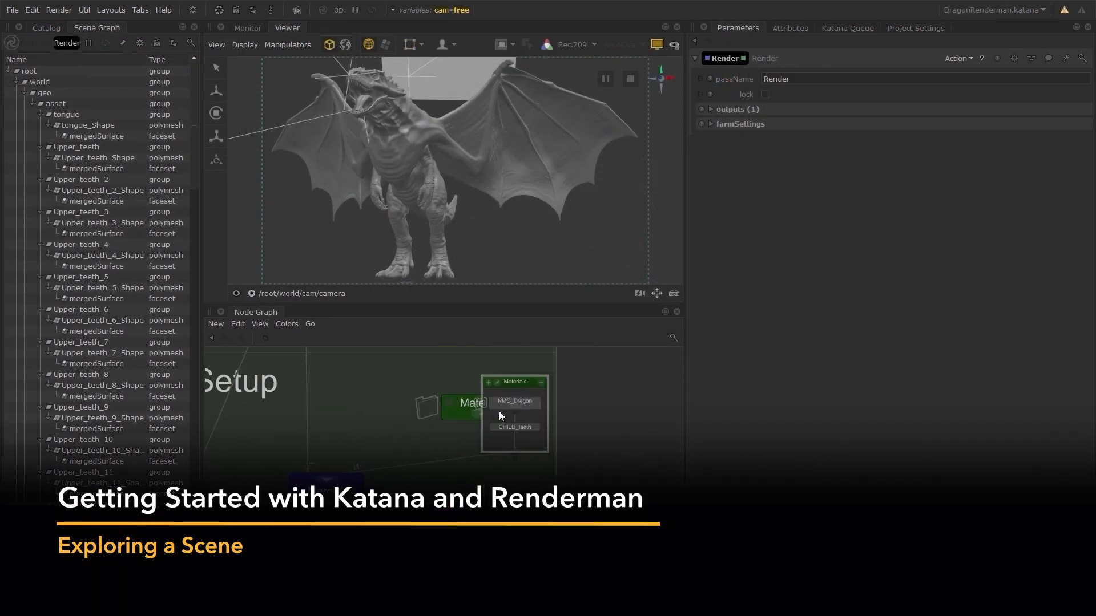
Open the NMC_Dragon network and expand the PxrSurface specular and subsurface parameter groups.
double_click(513, 401)
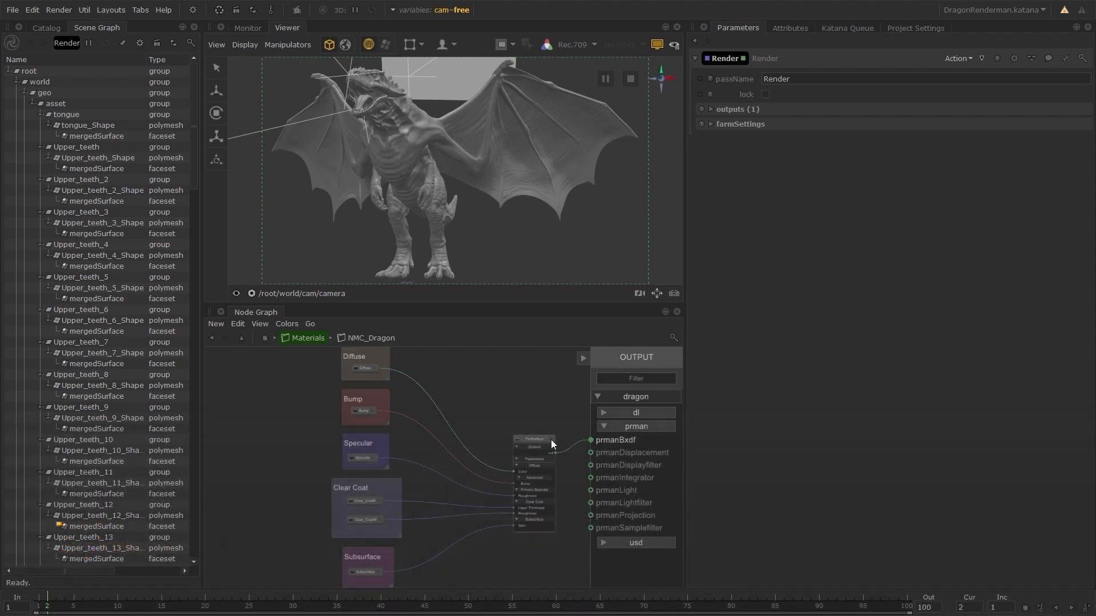
left_click(533, 440)
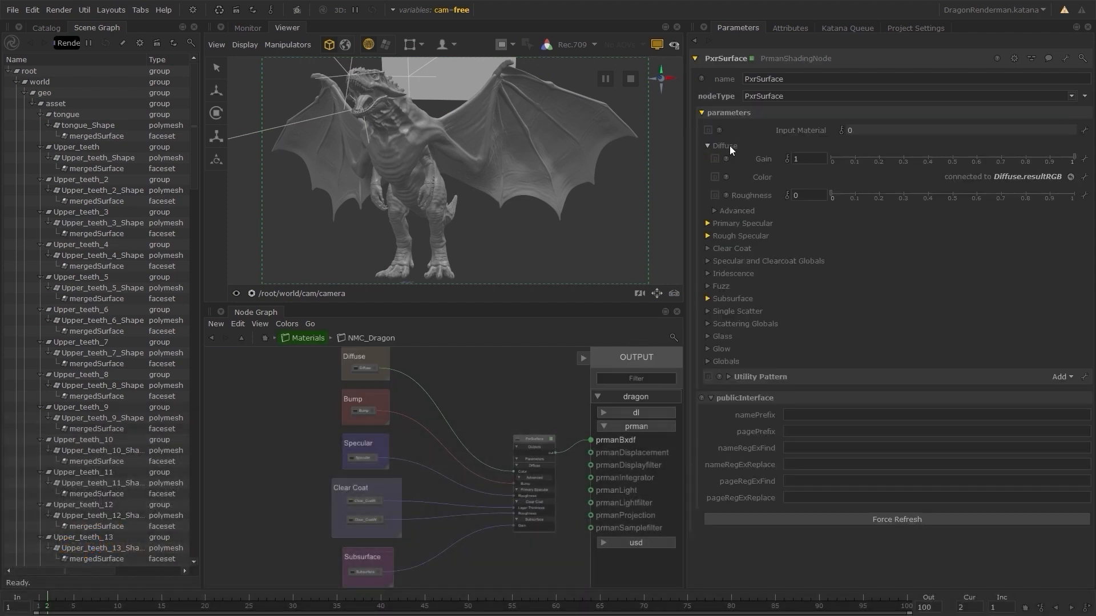
left_click(736, 210)
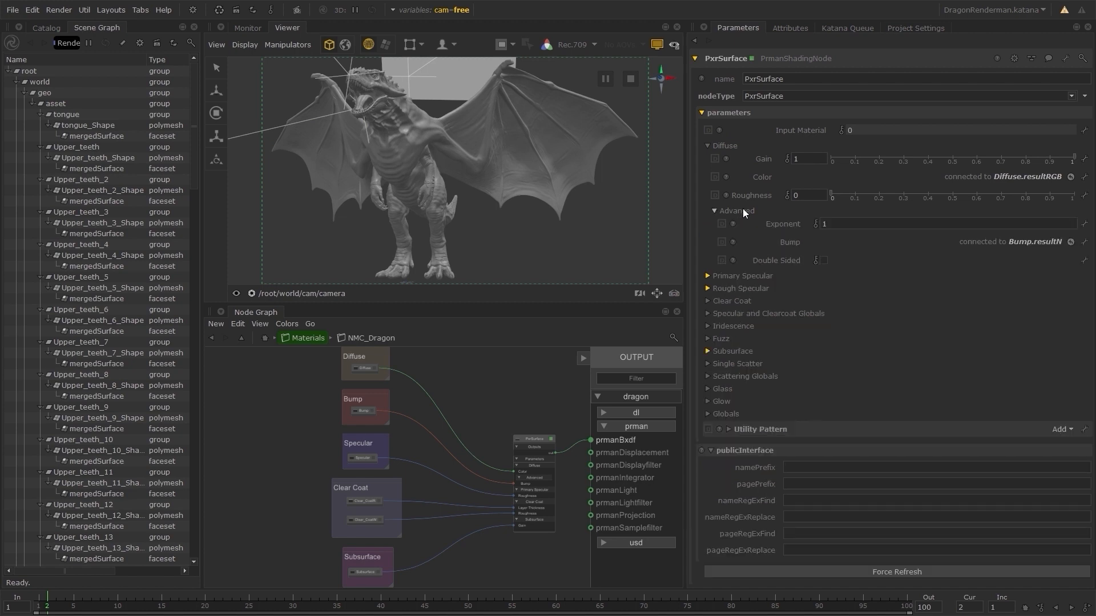
left_click(706, 275)
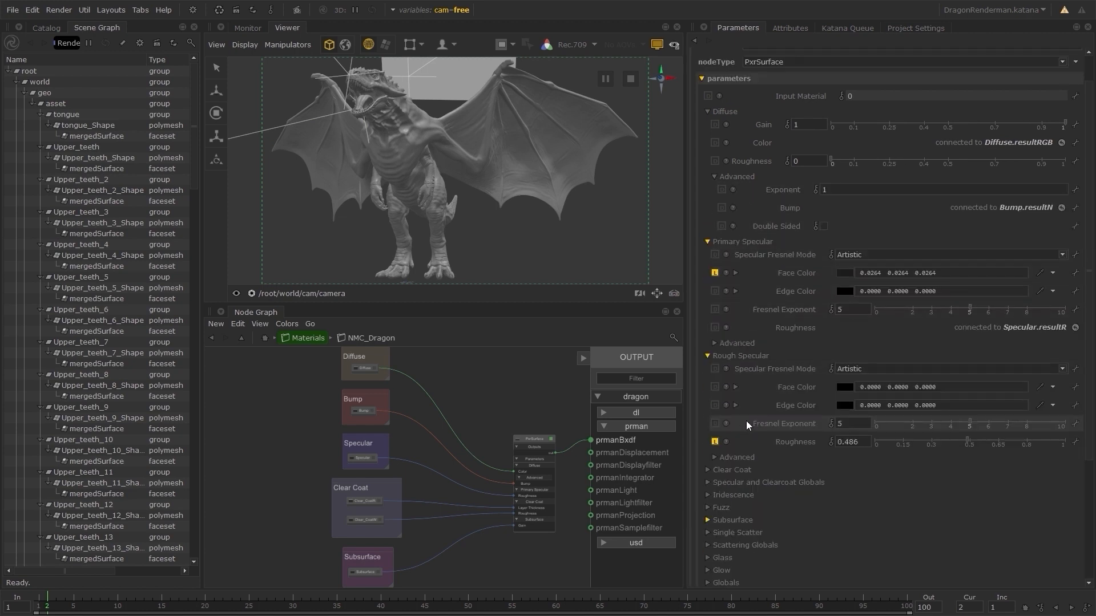
scroll("down", 3)
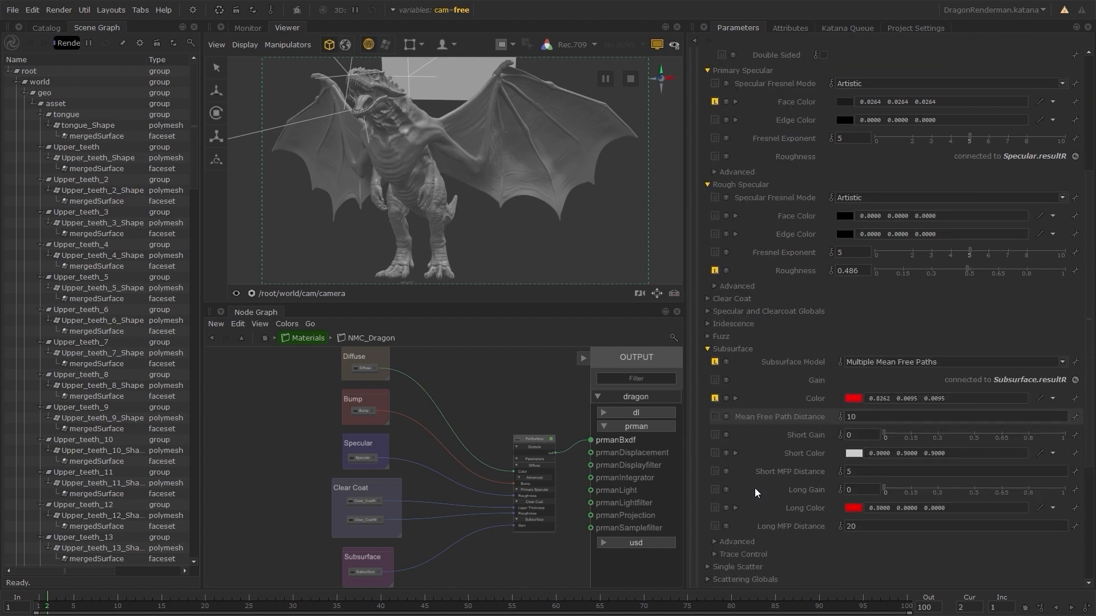
scroll("down", 3)
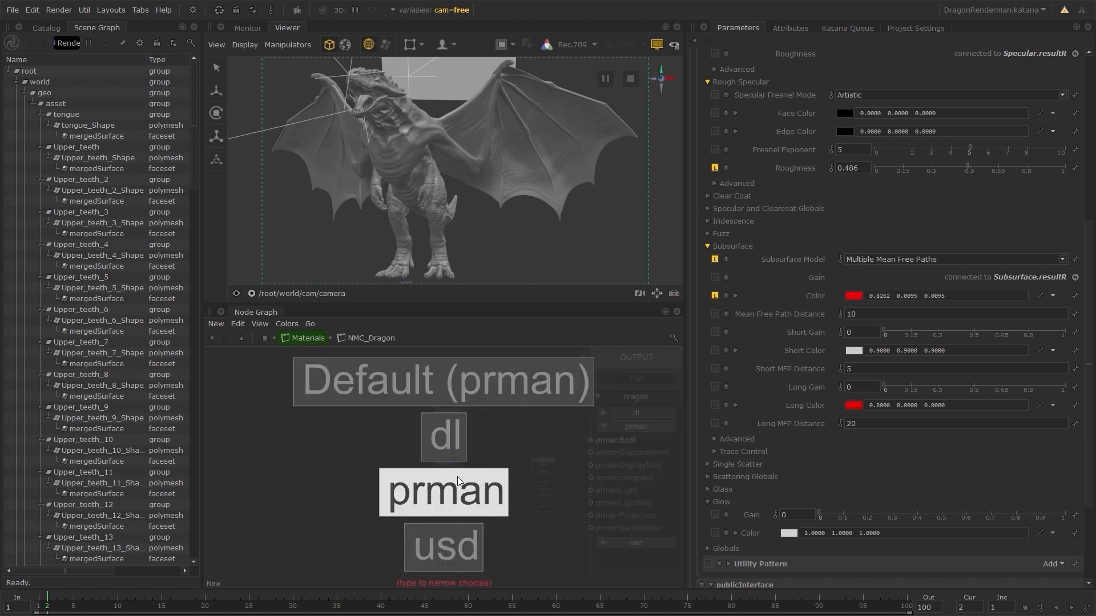
mouse_move(449, 517)
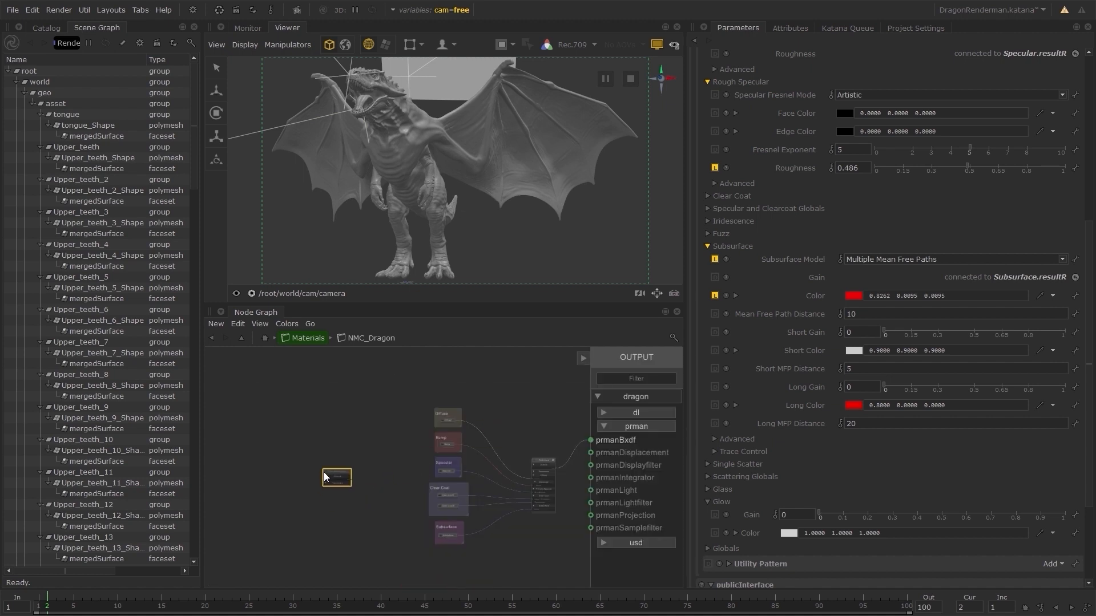
Set the new PrmanShadingNode's nodeType to PxrDisney.
left_click(336, 477)
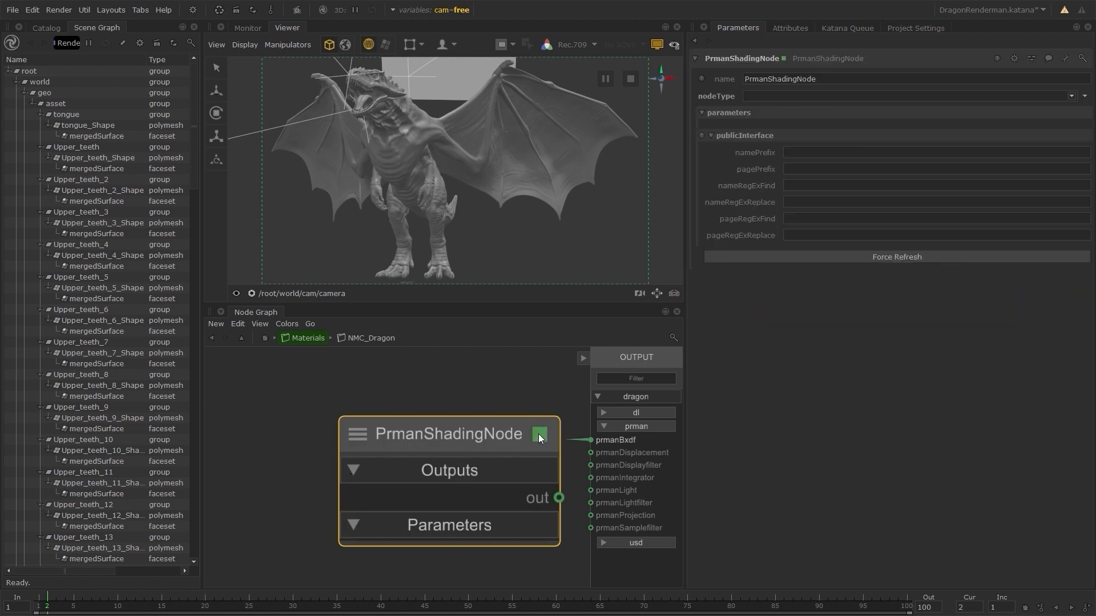
left_click(1082, 95)
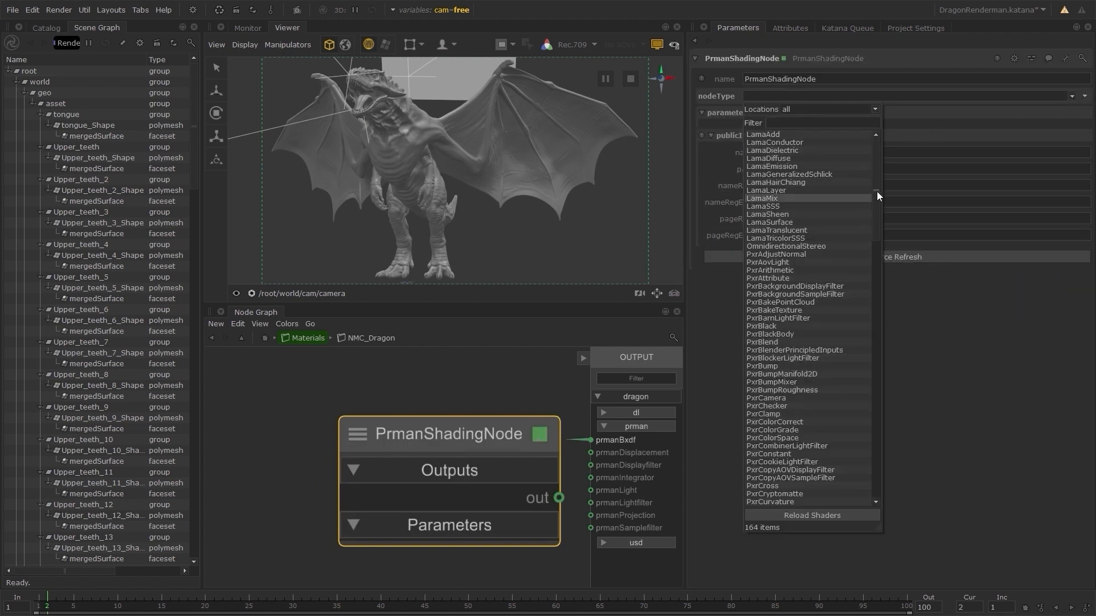
scroll("down", 3)
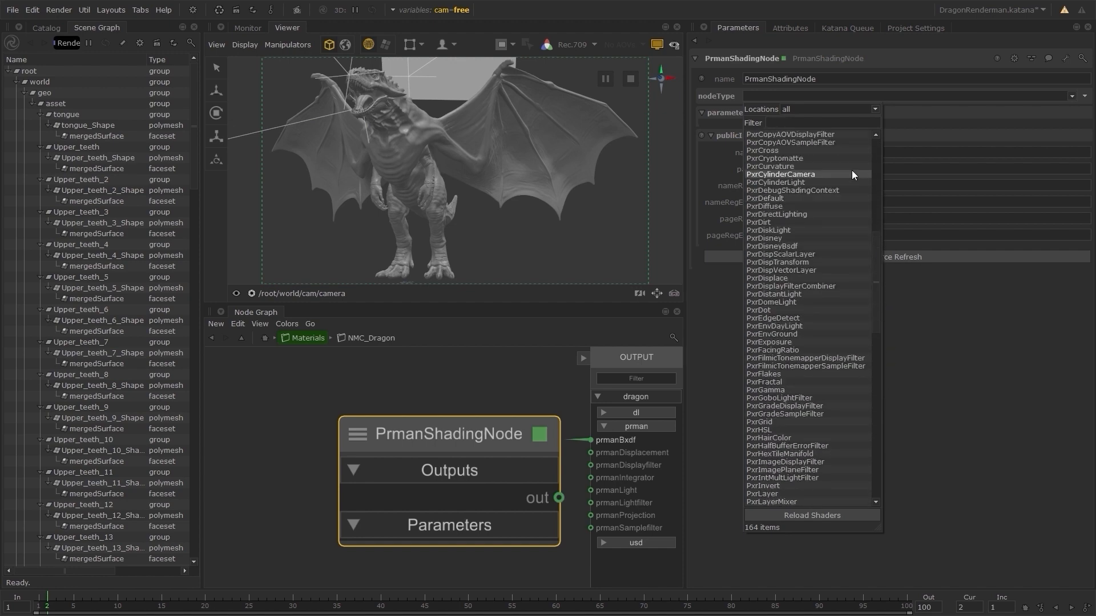
type("disn")
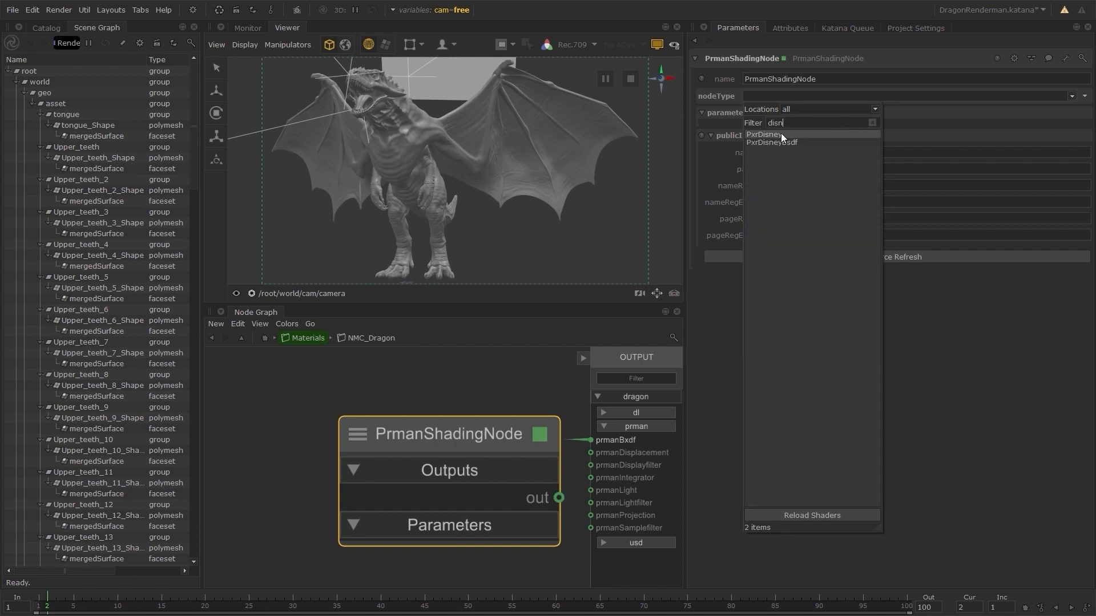
left_click(763, 134)
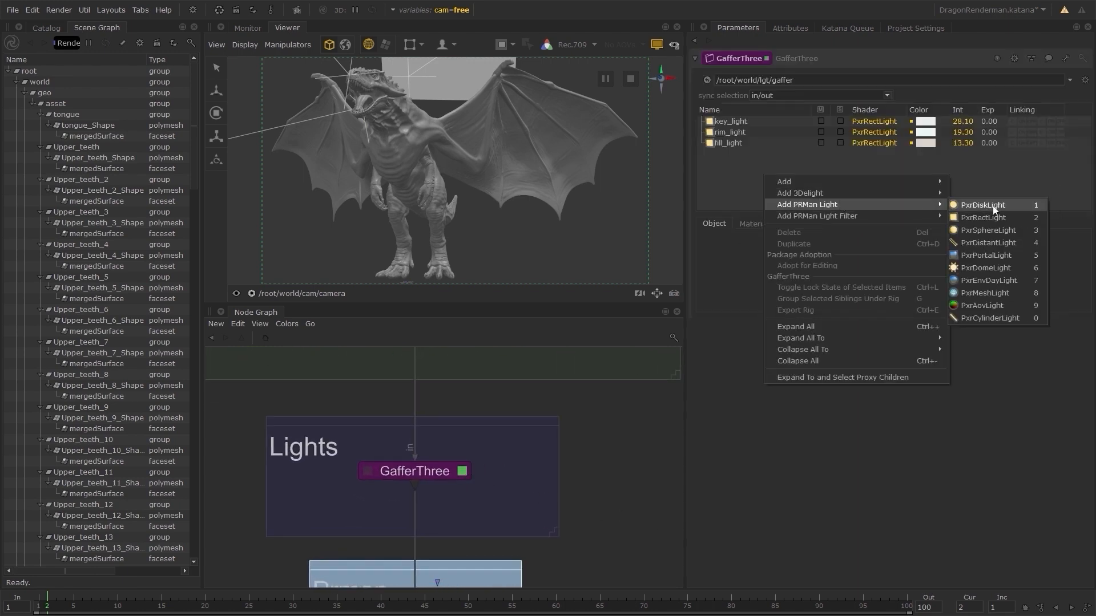
mouse_move(985, 218)
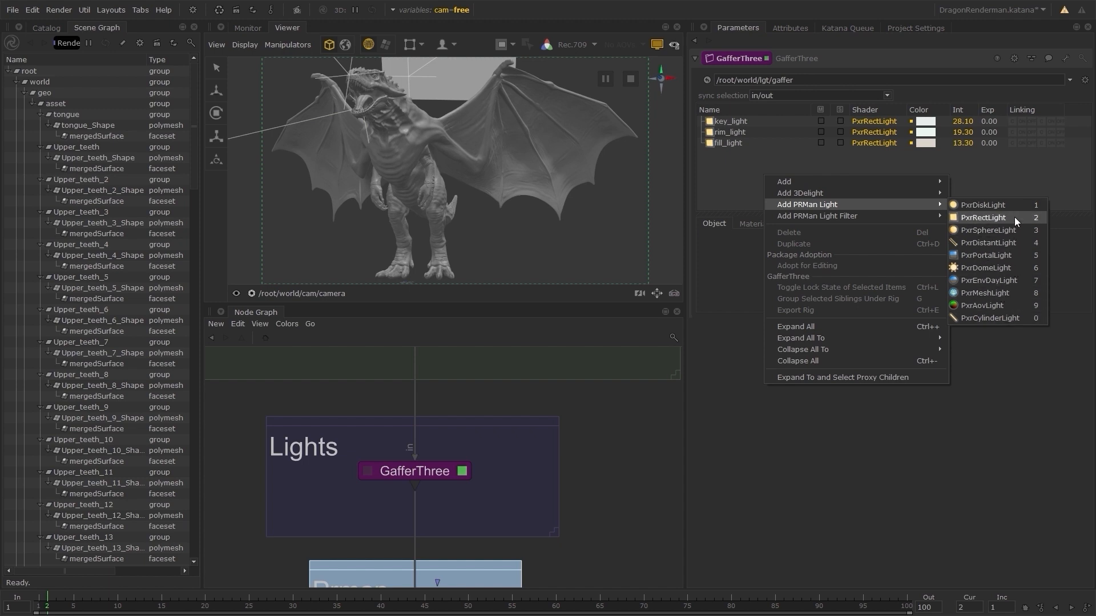
Add a PxrRectLight to the GafferThree rig and show its Material settings.
left_click(983, 217)
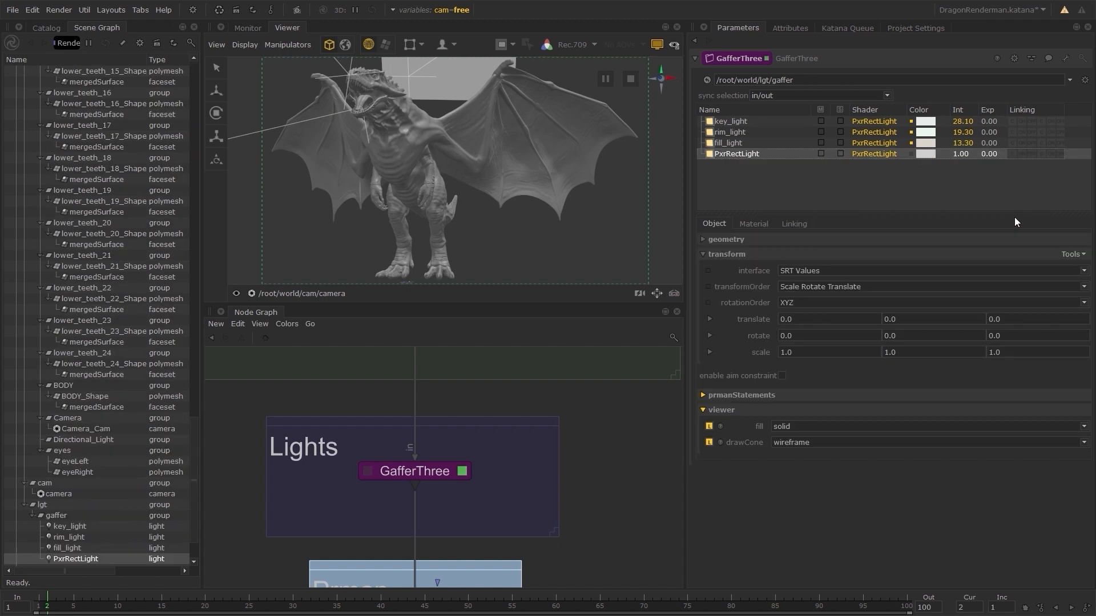
left_click(753, 223)
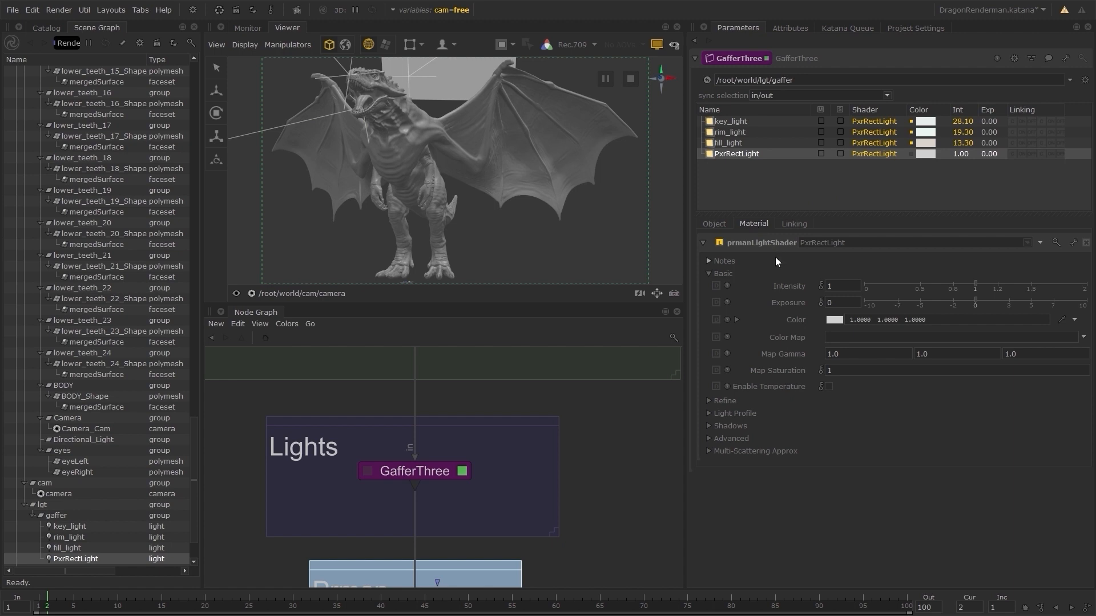
left_click(728, 143)
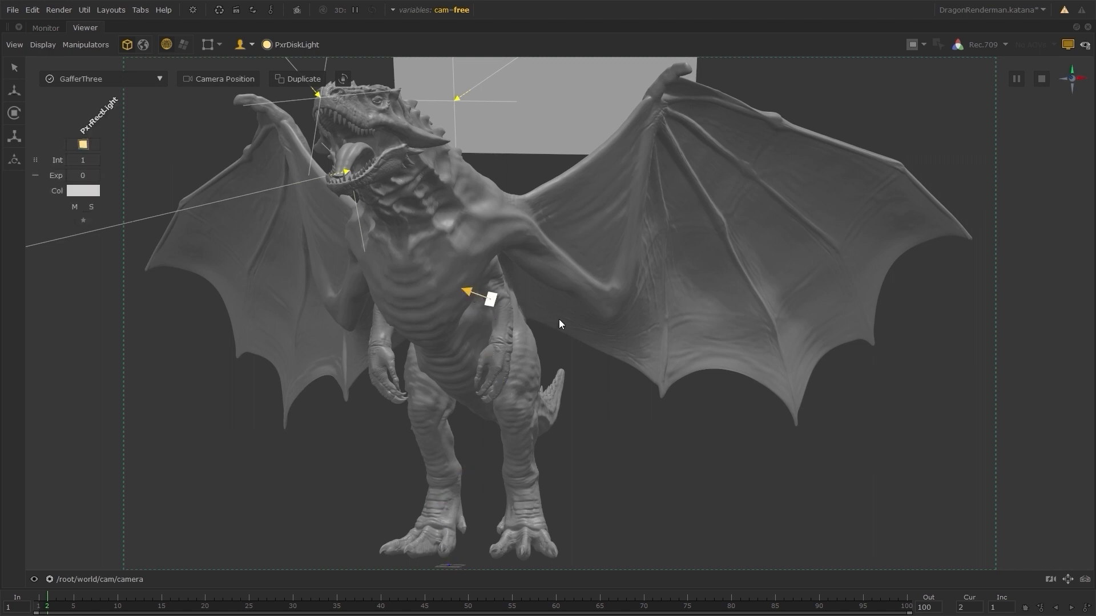
Move the rect light to the dragon's lower right and make PxrRectLight the default light type.
left_click_drag(489, 301, 674, 356)
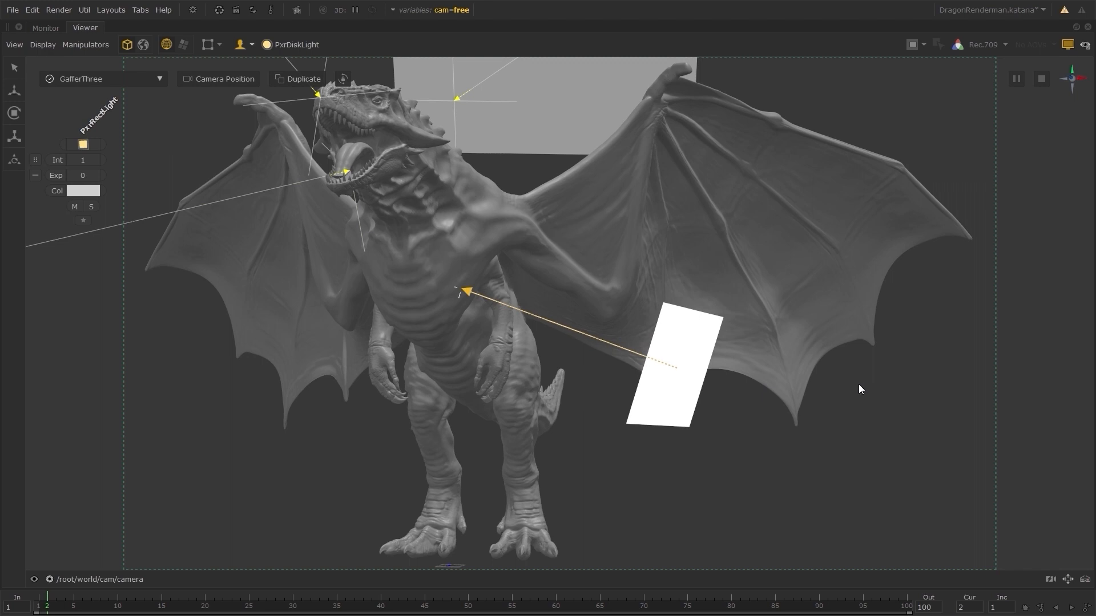
mouse_move(451, 117)
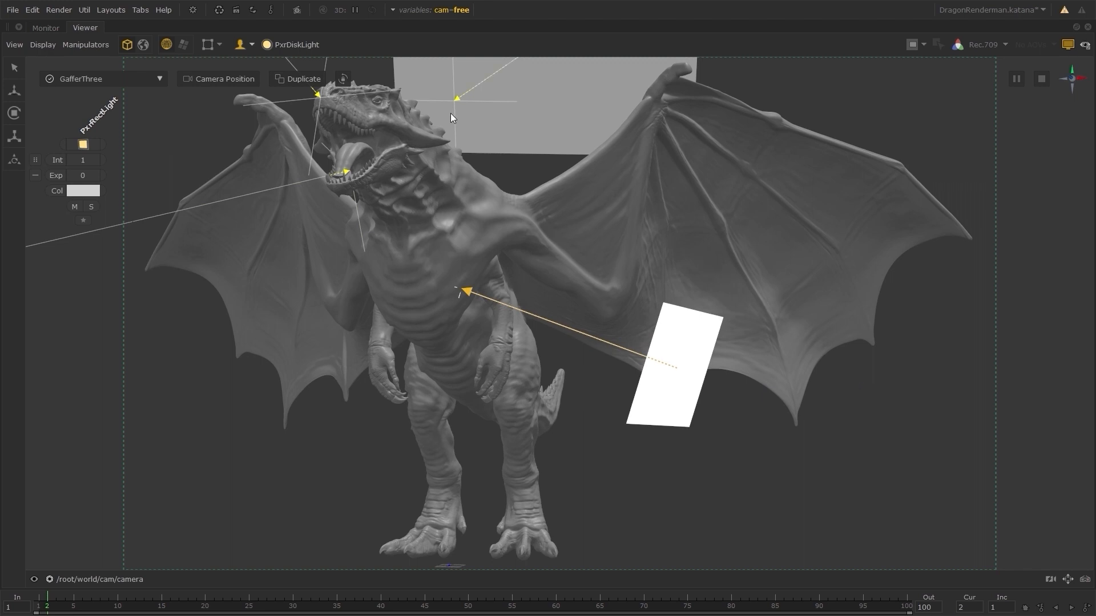
left_click(295, 44)
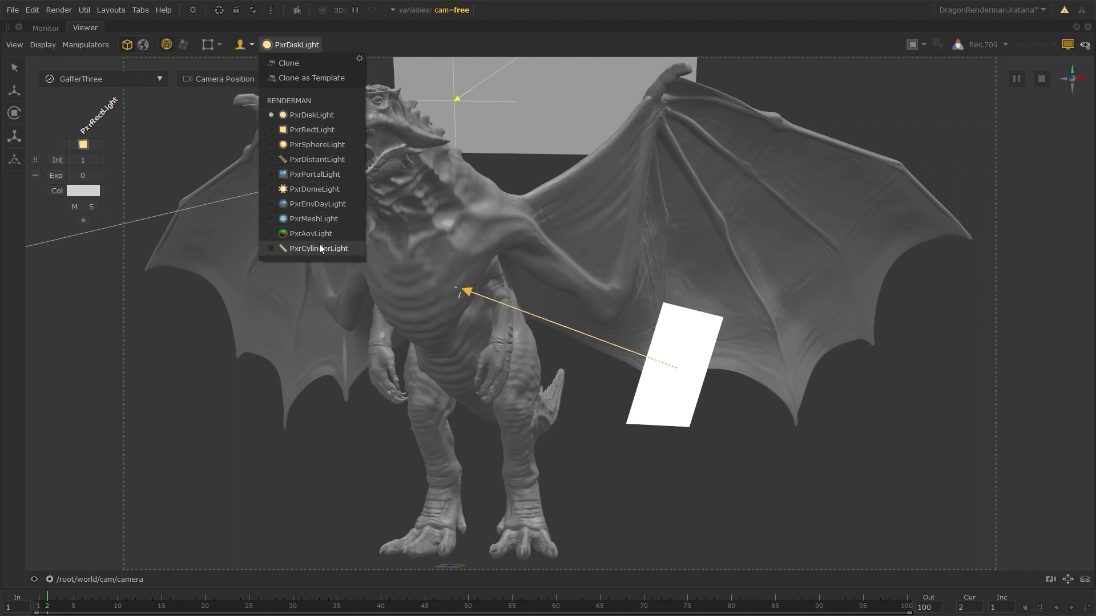
mouse_move(343, 134)
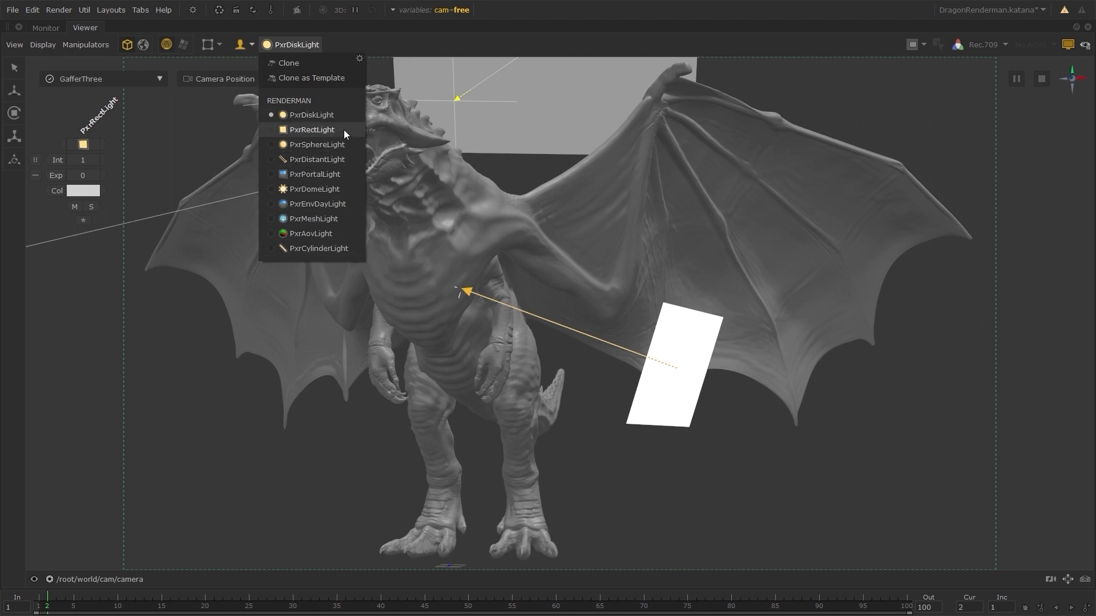
left_click(312, 130)
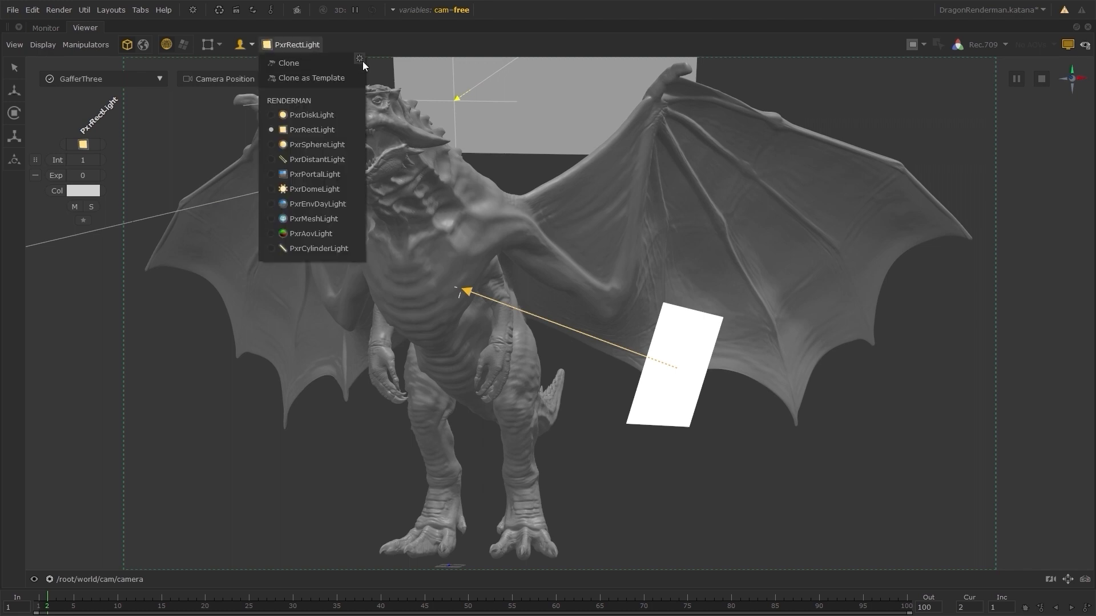
left_click(359, 59)
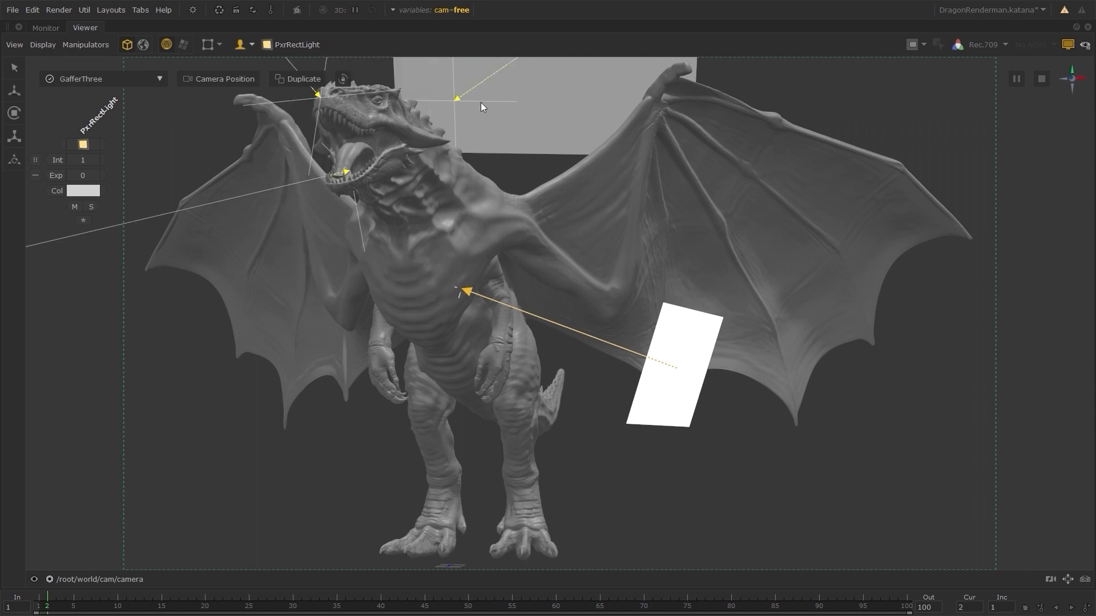
left_click(302, 78)
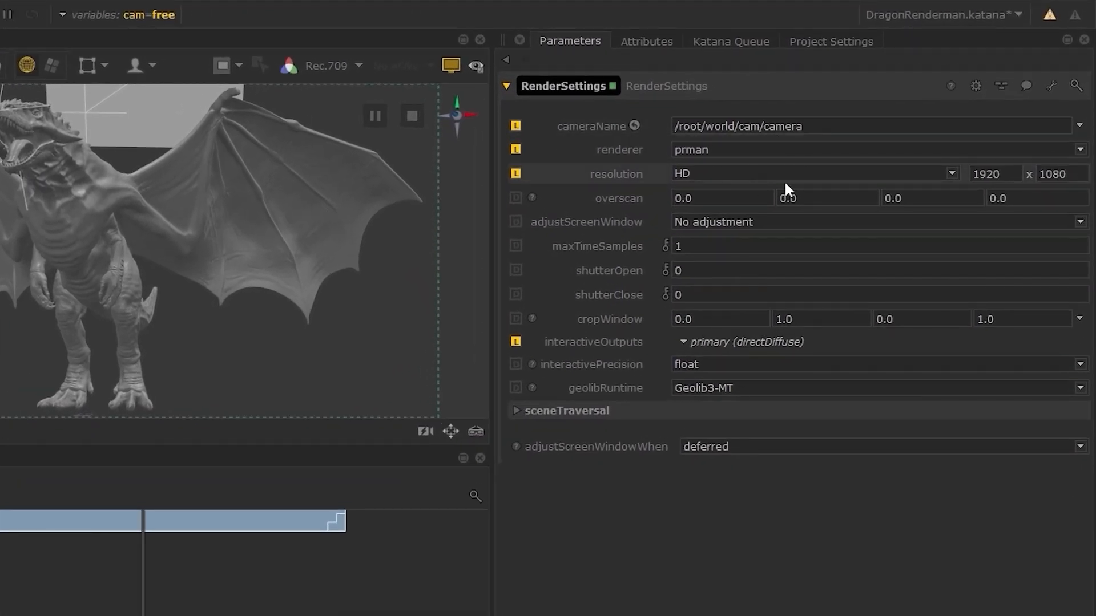
mouse_move(788, 156)
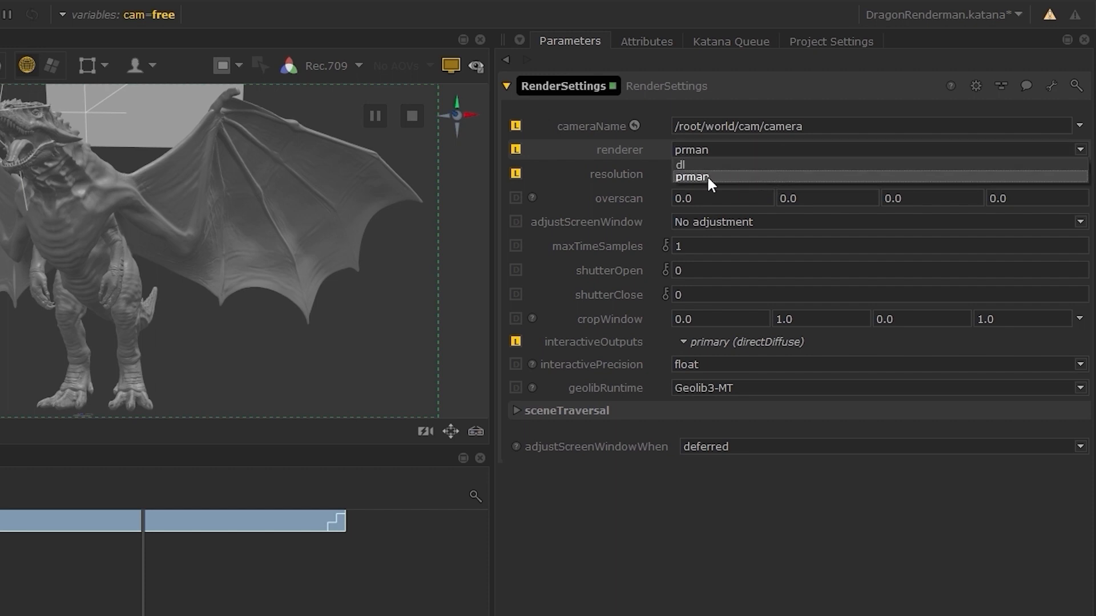
Choose prman in the RenderSettings renderer dropdown.
left_click(693, 176)
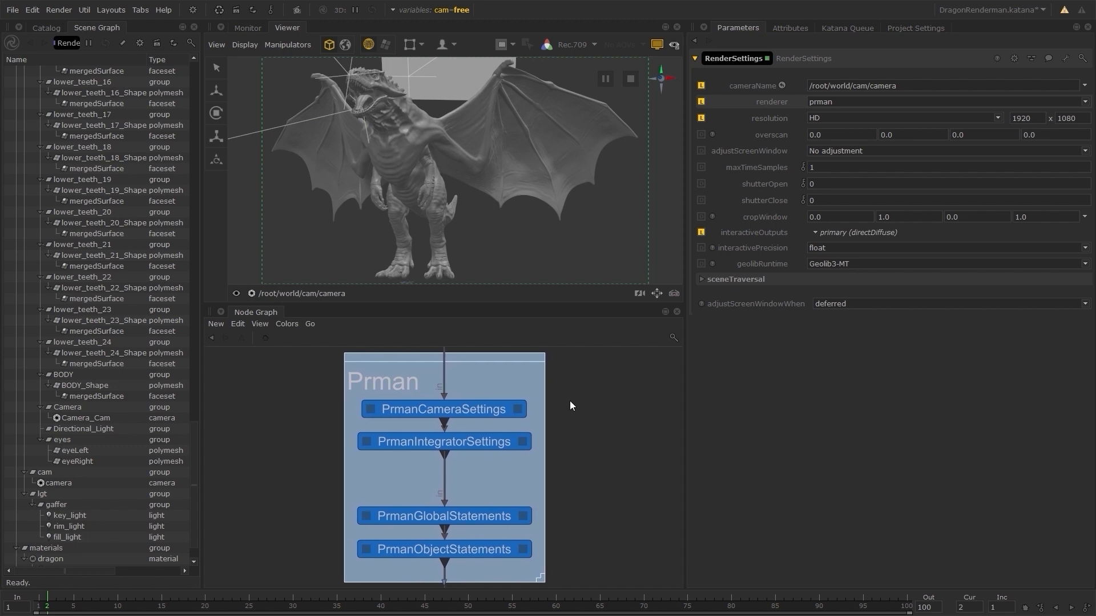
Review camera and PxrPathTracer integrator settings and expand the global statements limits options.
left_click(518, 408)
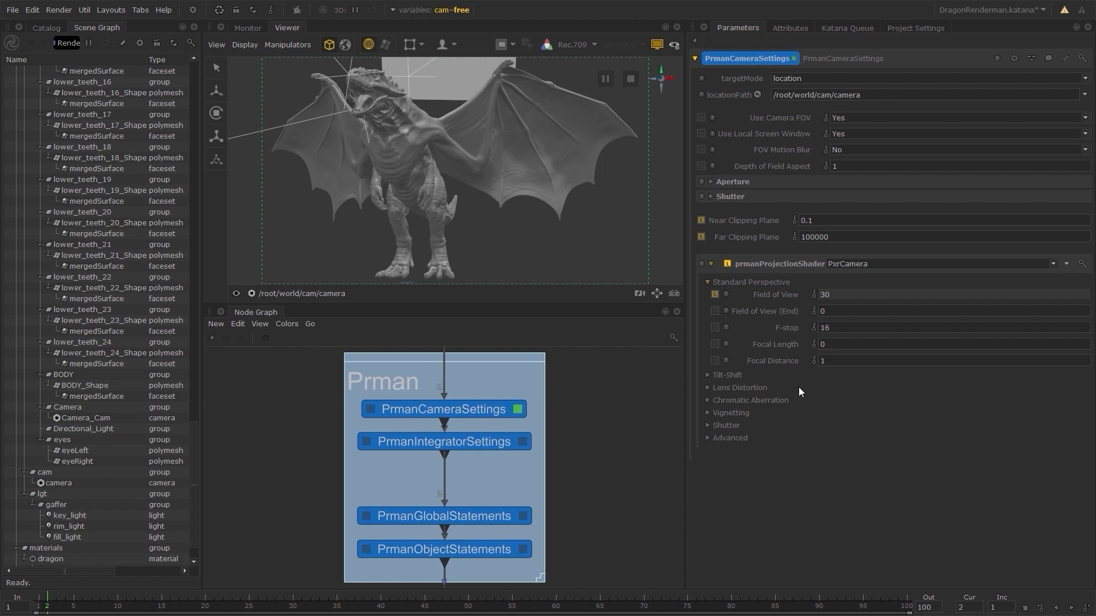
mouse_move(666, 426)
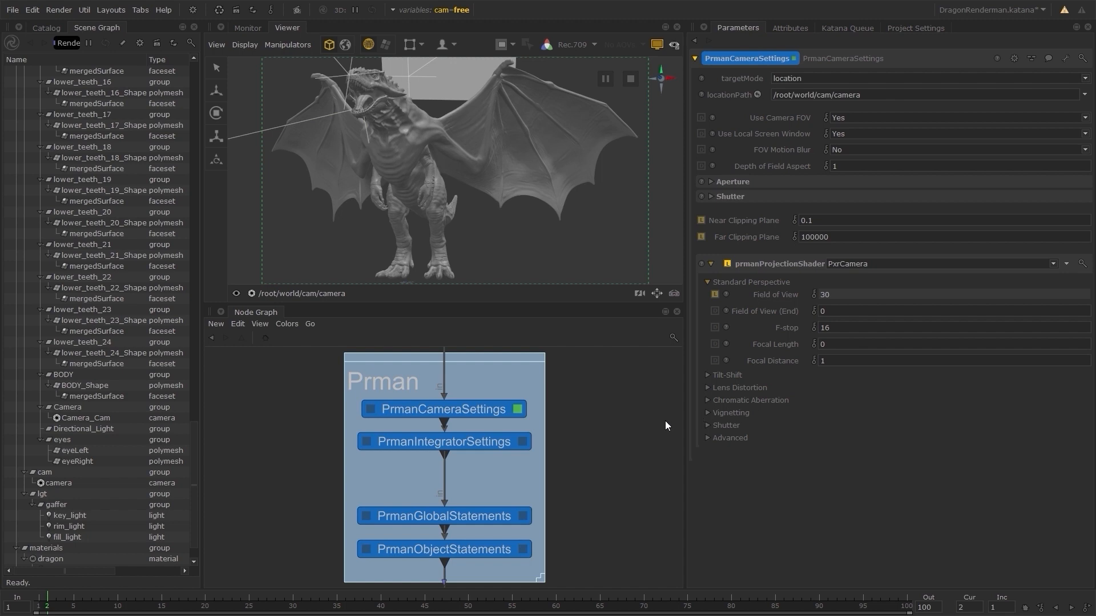
left_click(442, 441)
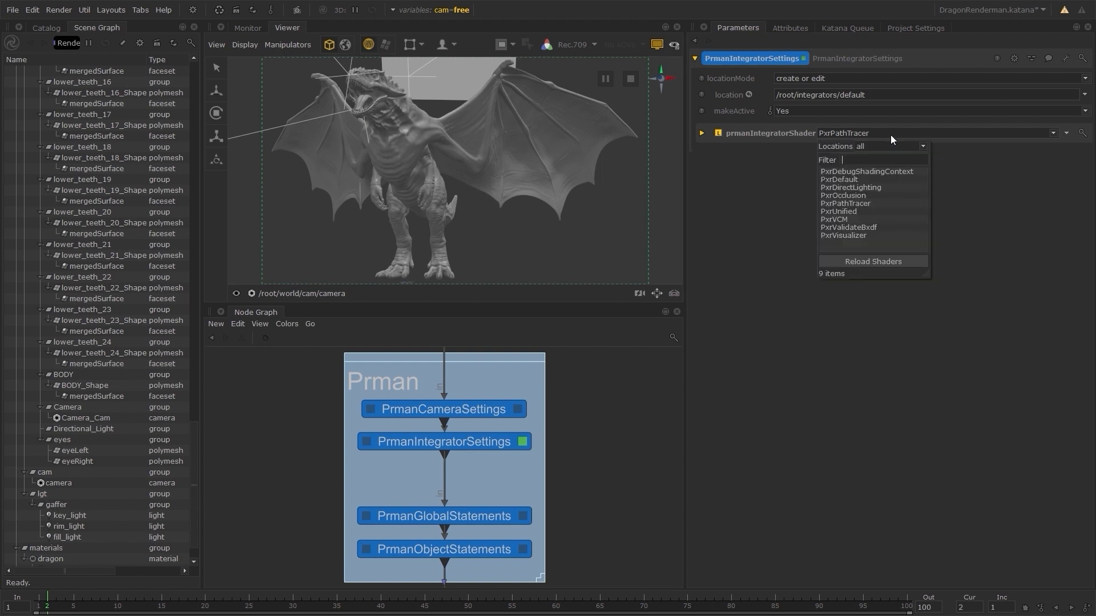
left_click(703, 133)
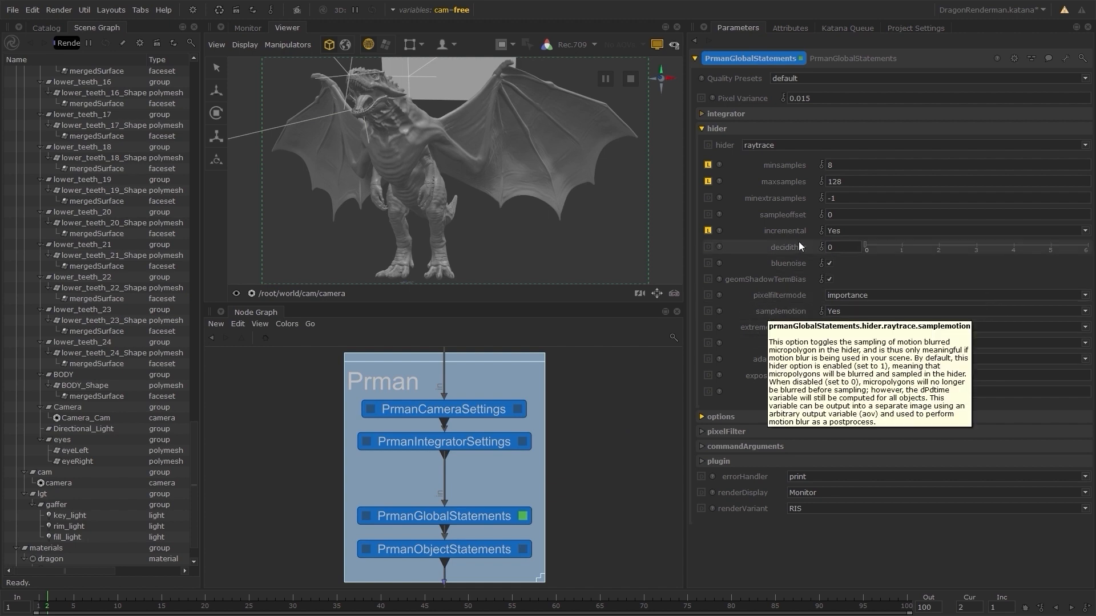
mouse_move(816, 196)
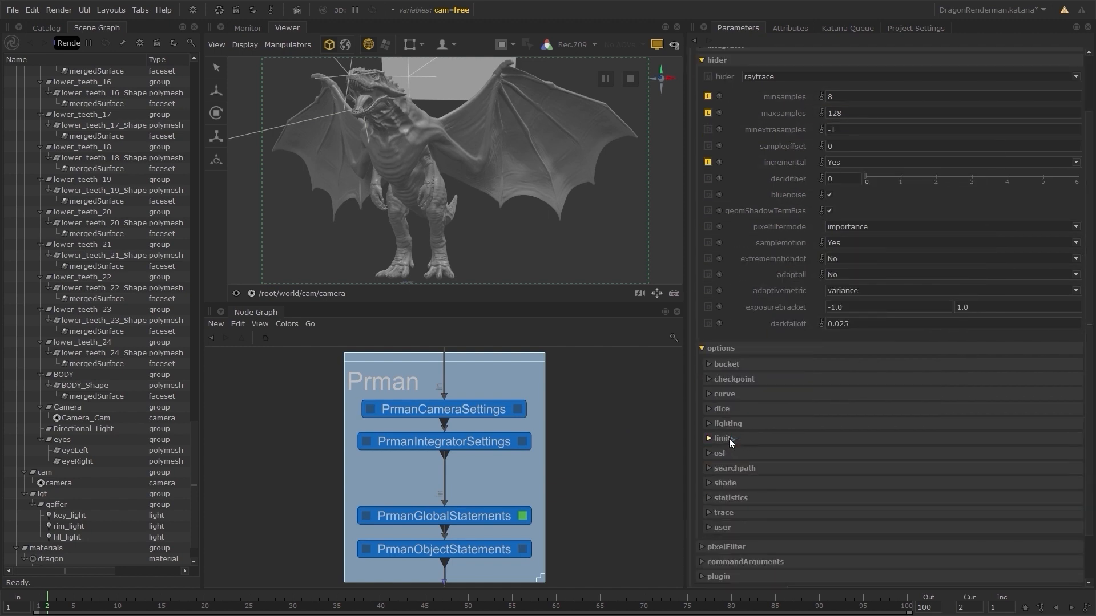
left_click(707, 301)
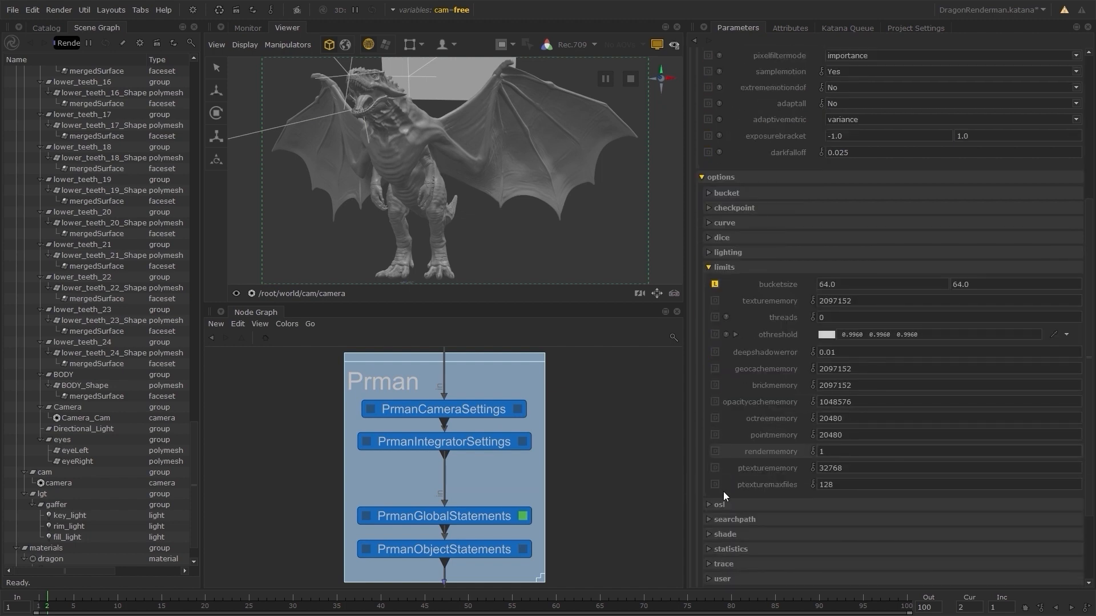
left_click(442, 549)
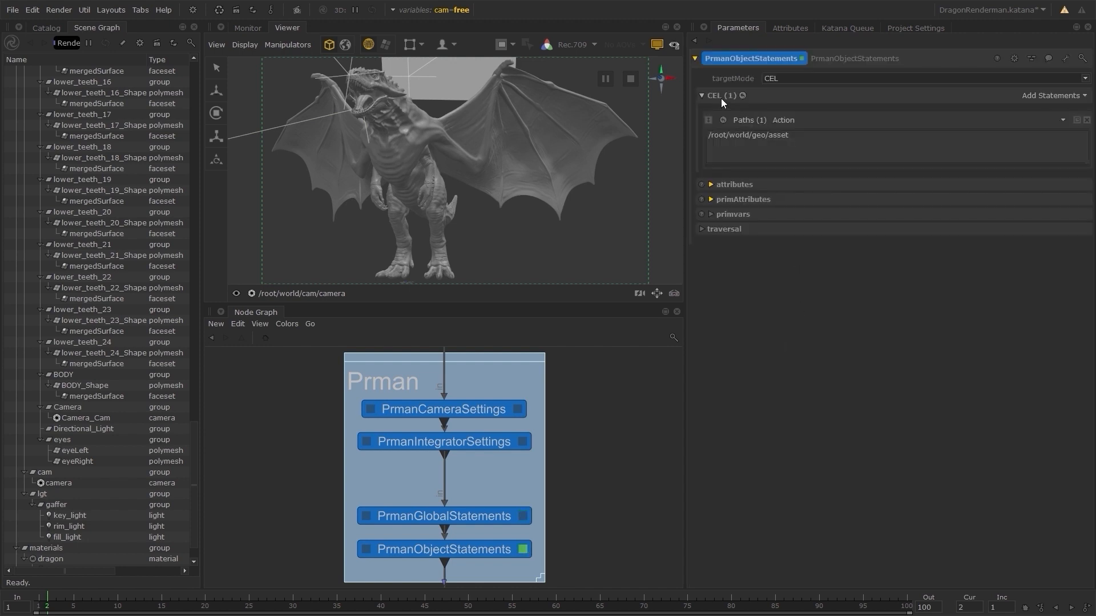
Expand the attributes and trace groups of PrmanObjectStatements.
left_click(710, 184)
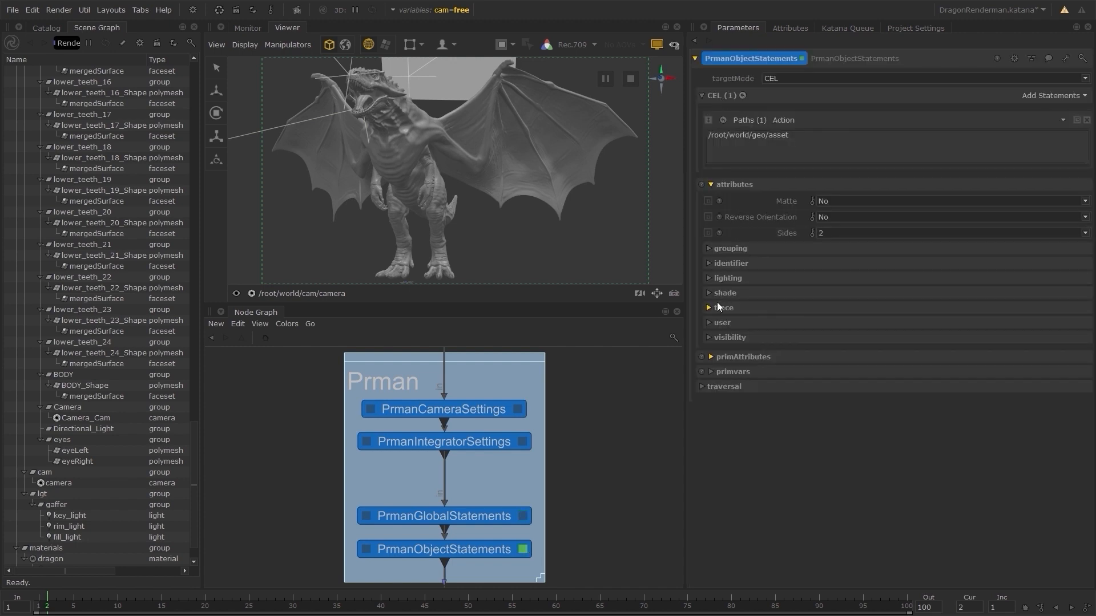
left_click(724, 308)
type("prmano")
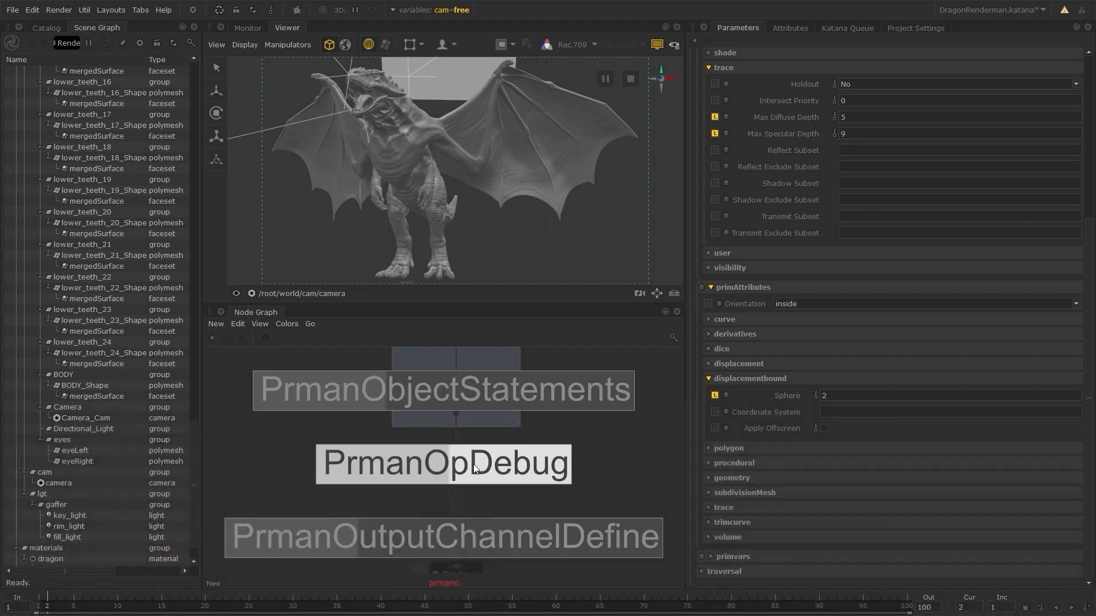
Create a PrmanOutputChannelDefine node under the Prman group and display its parameters.
left_click(443, 536)
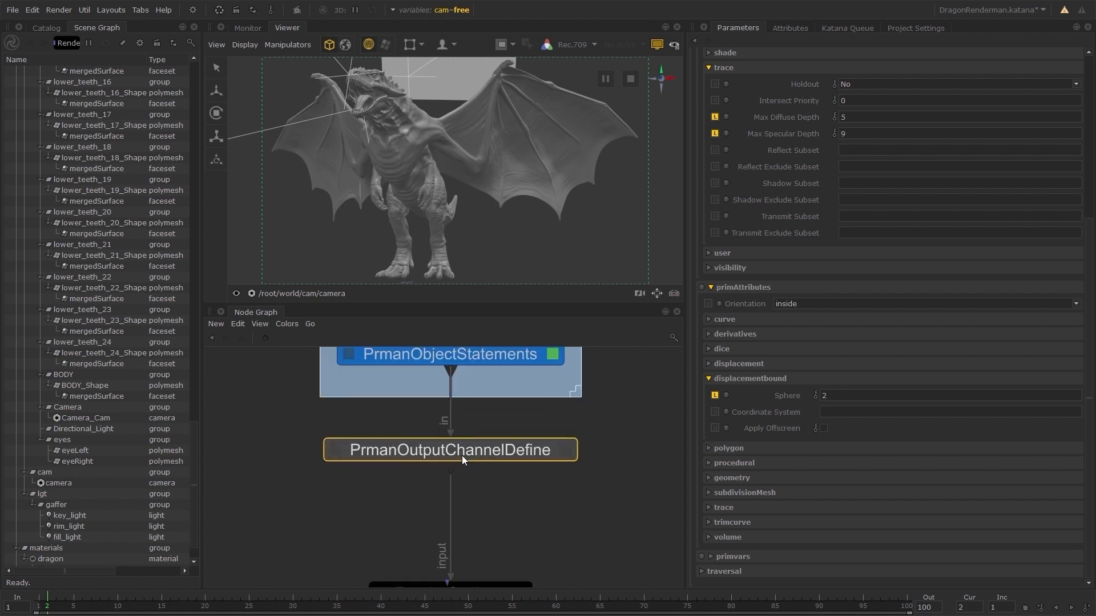
left_click(449, 449)
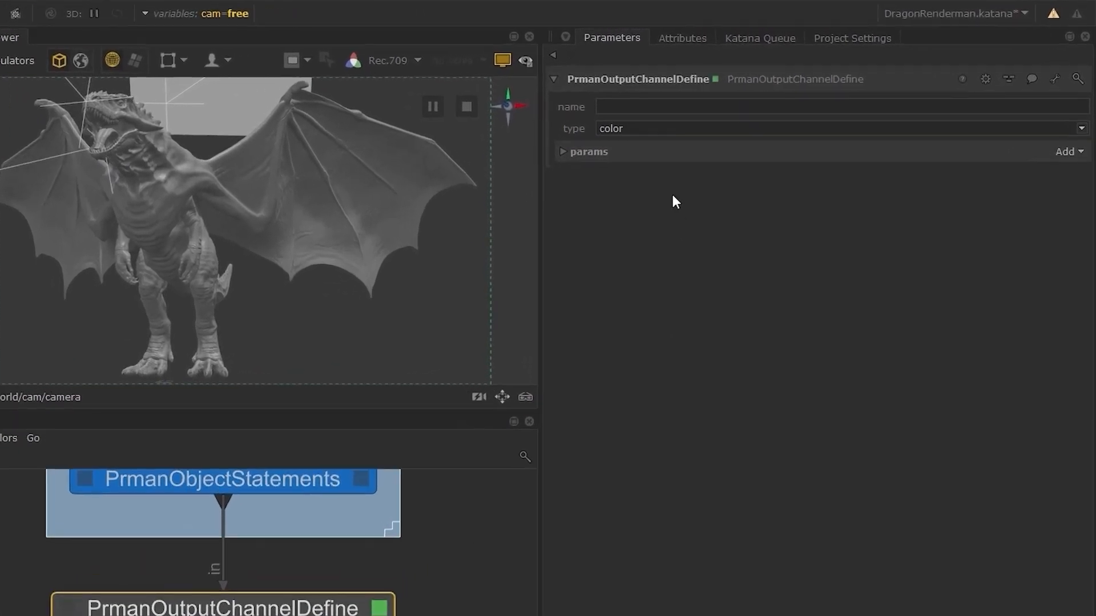
Name the output channel directDiffuse, type color, with source 'color lpe:C<RD>[<L.>O]'.
type("directDiffuse")
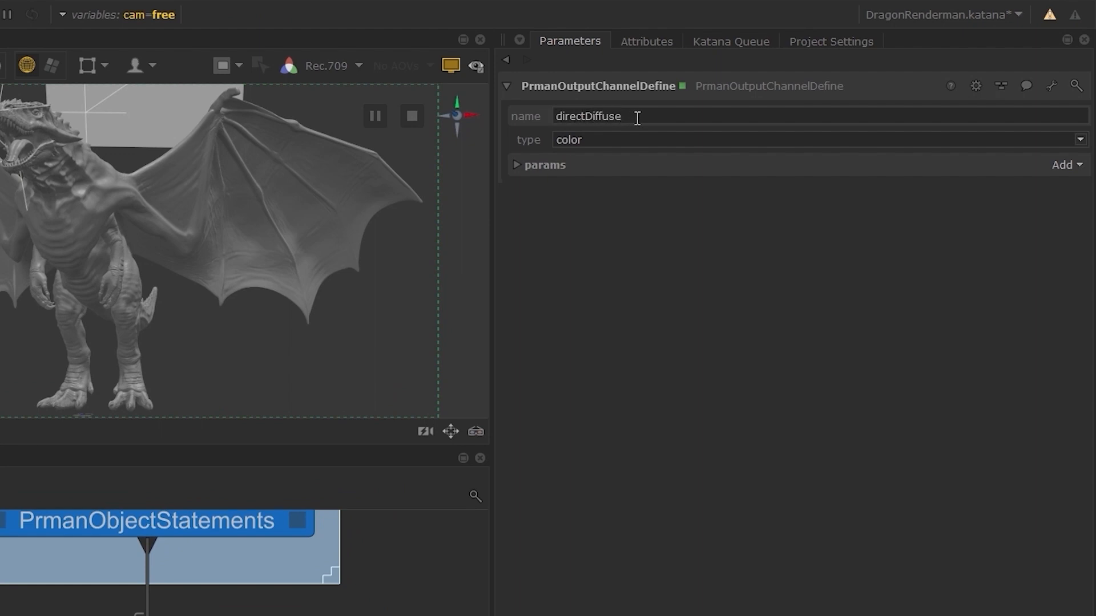
left_click(1080, 139)
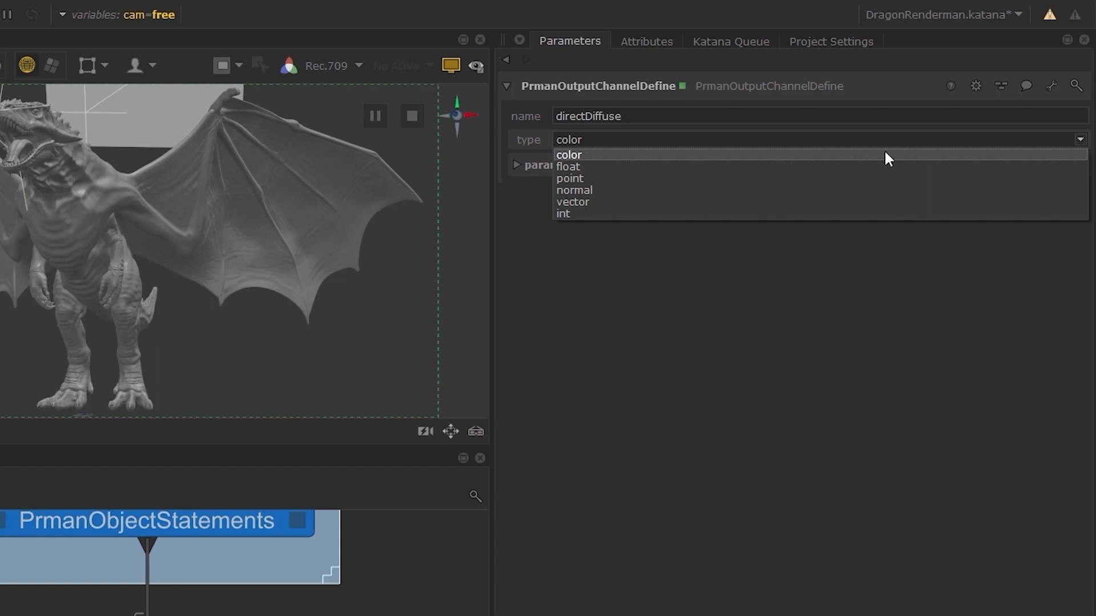
left_click(1064, 164)
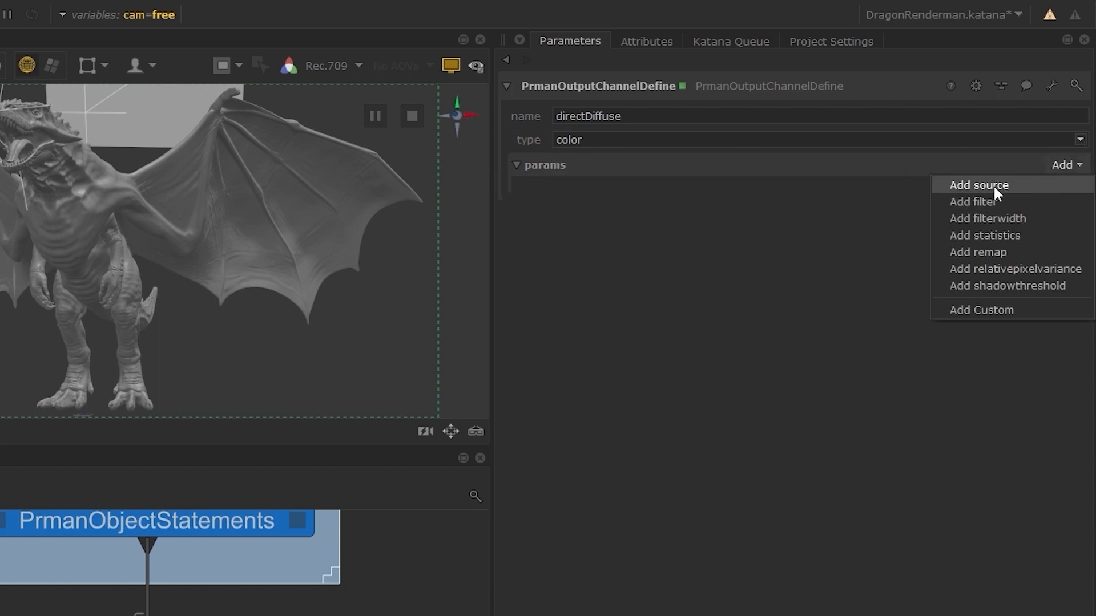
left_click(977, 185)
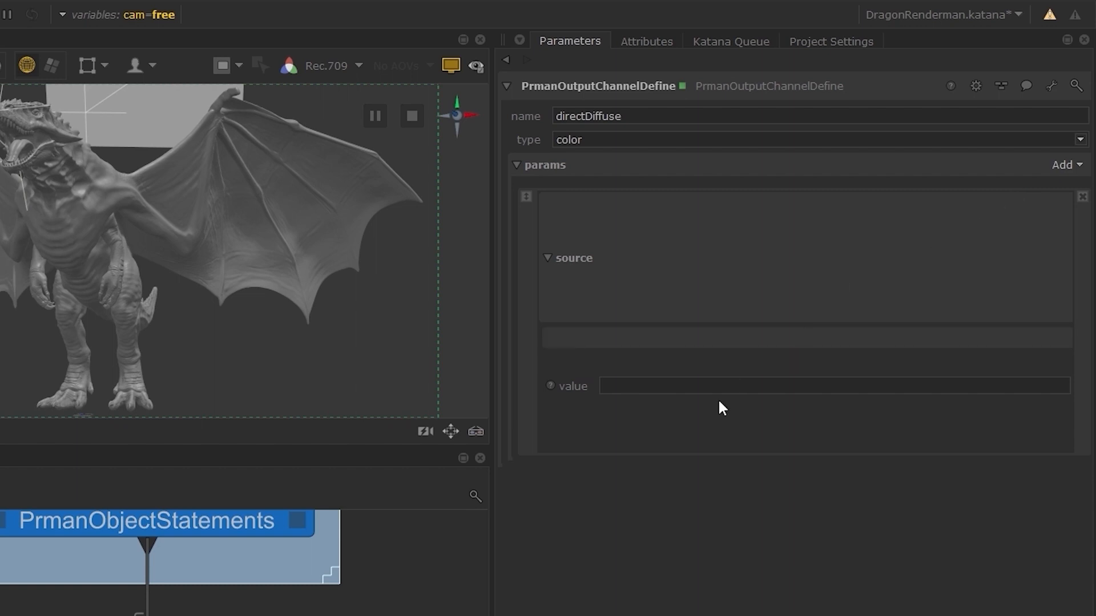
type("color")
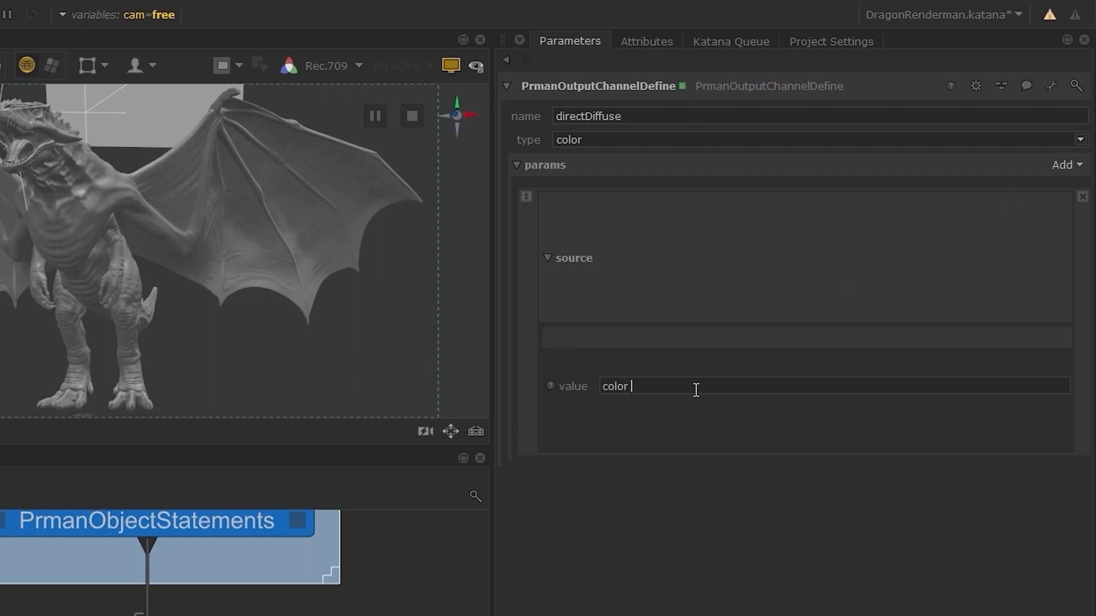
type("lpe:C<RD>[<L.>")
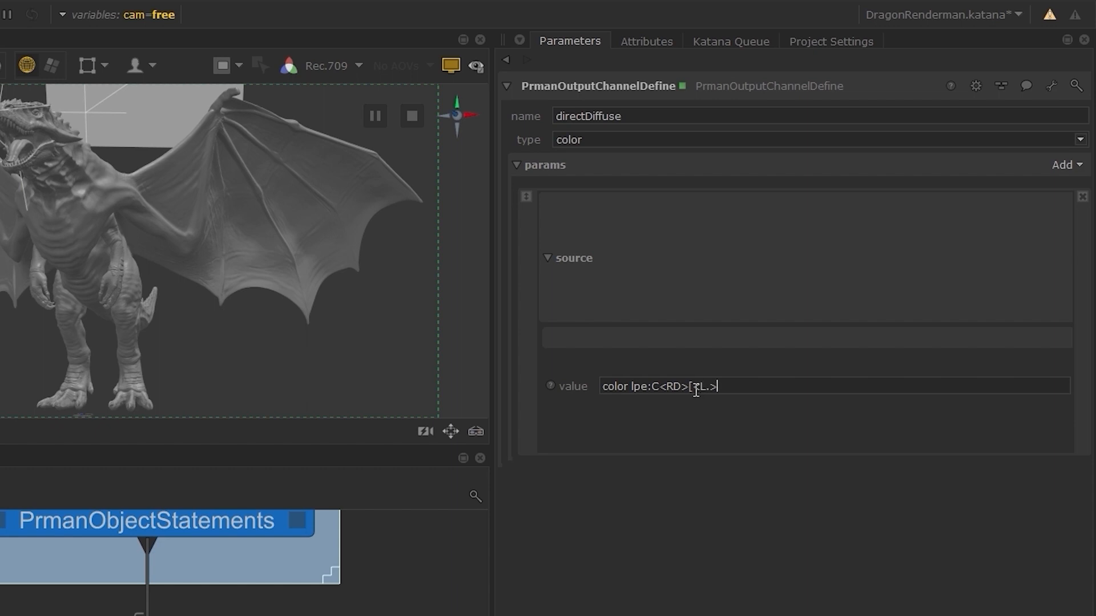
type("O]")
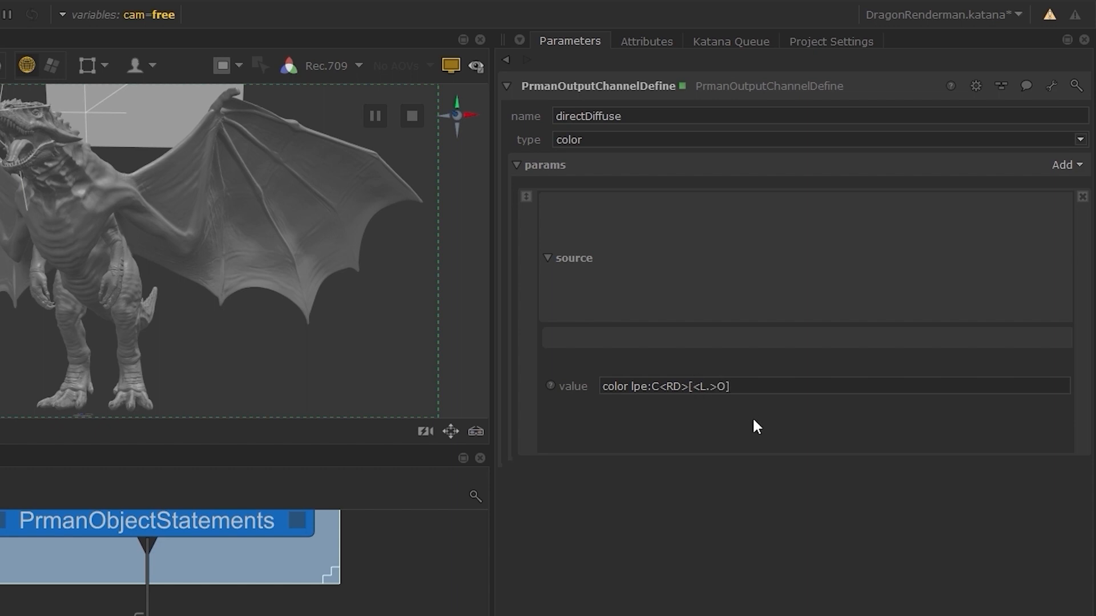
left_click(731, 386)
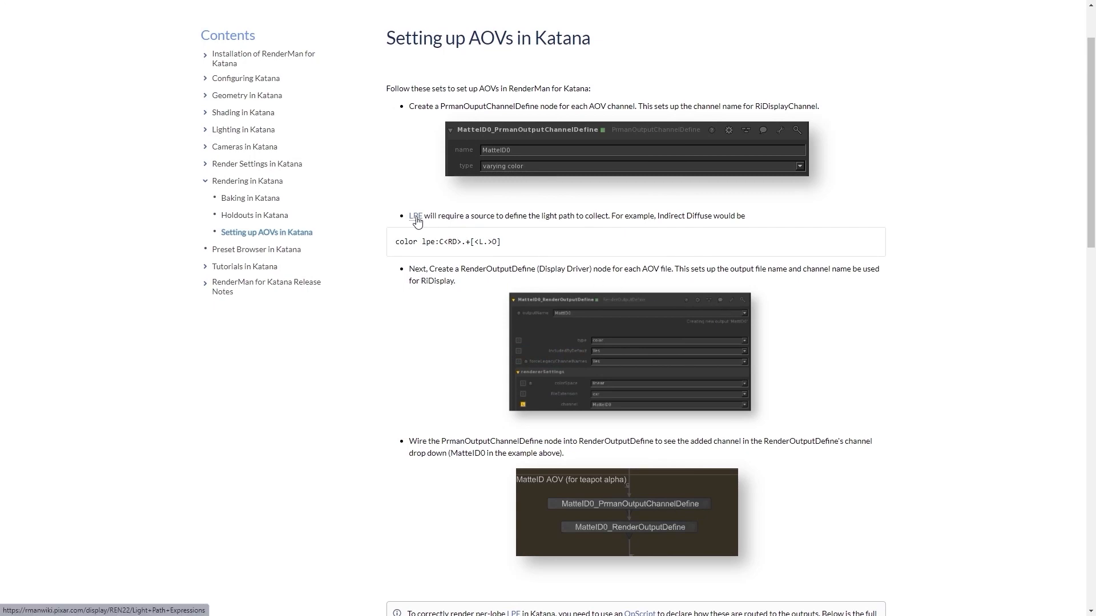
Open the Light Path Expressions page and scroll down to the Basic LPEs table.
left_click(415, 217)
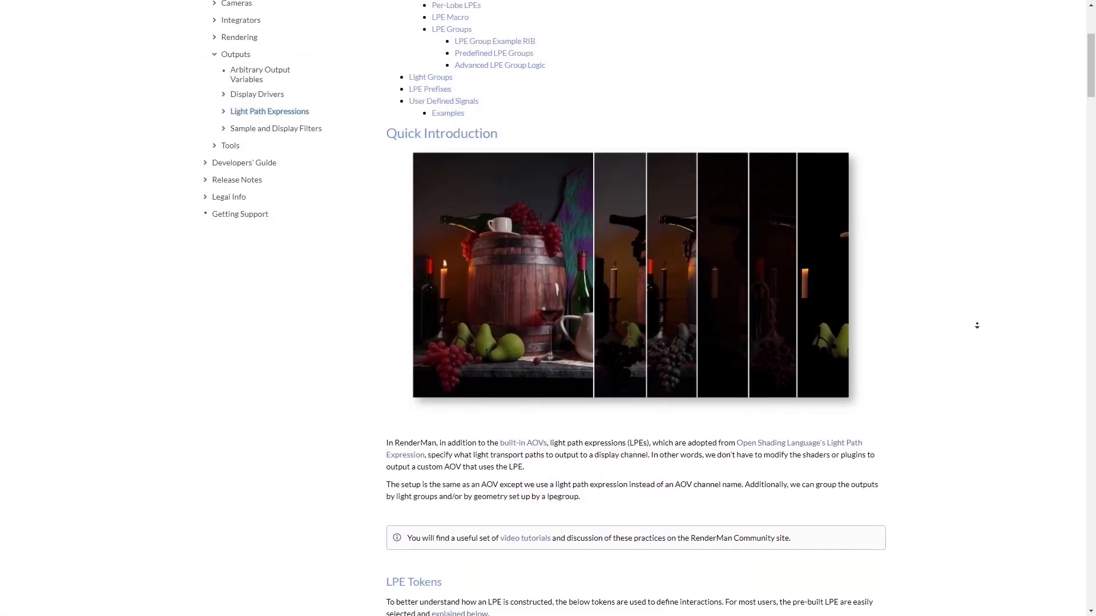
scroll("down", 3)
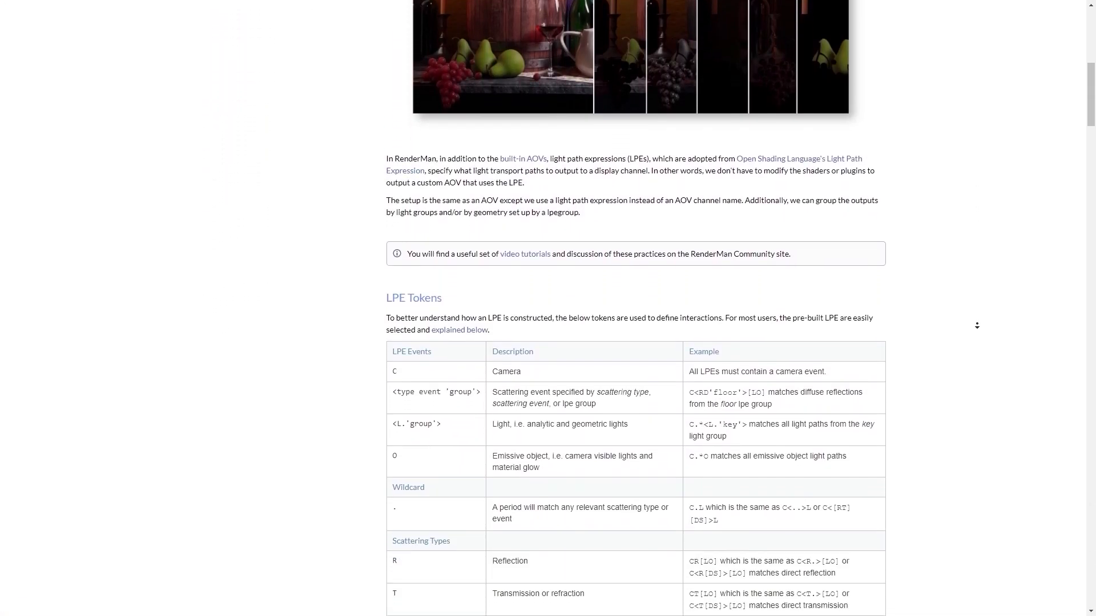
scroll("down", 3)
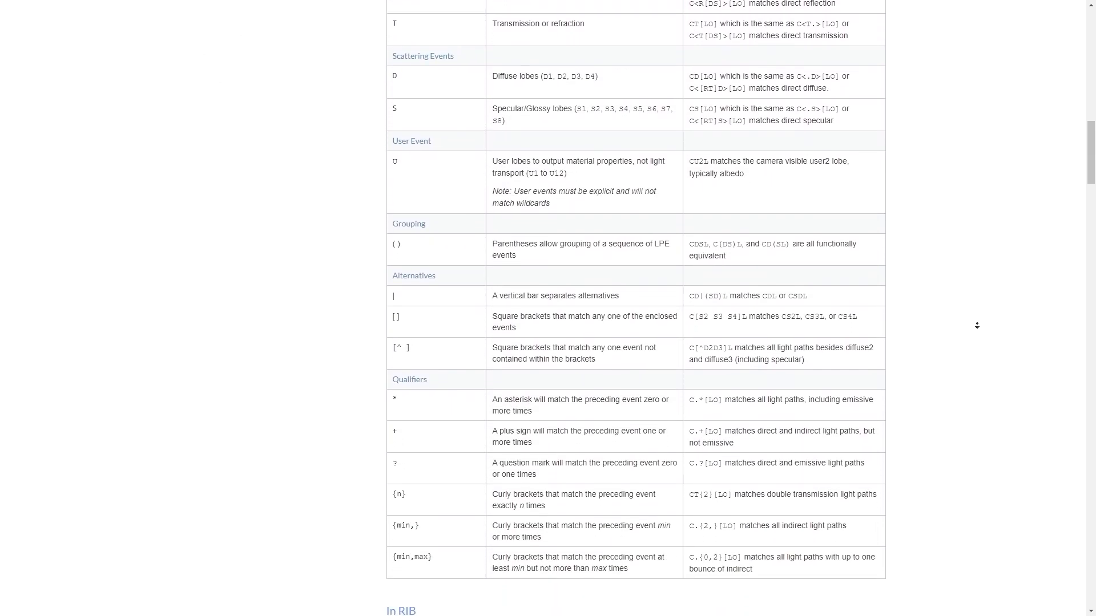
scroll("down", 3)
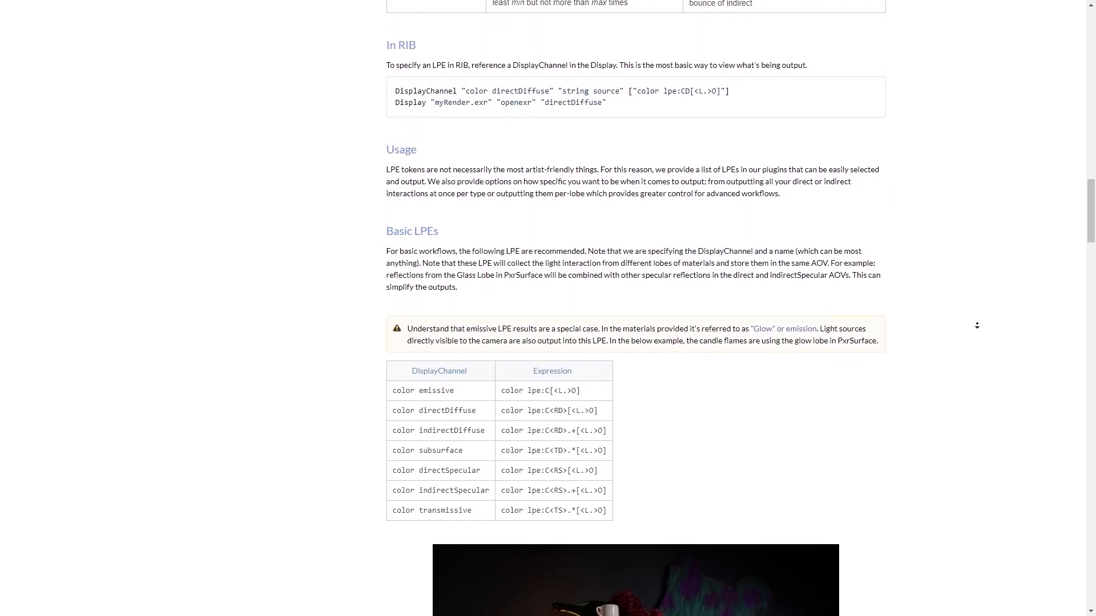
scroll("down", 3)
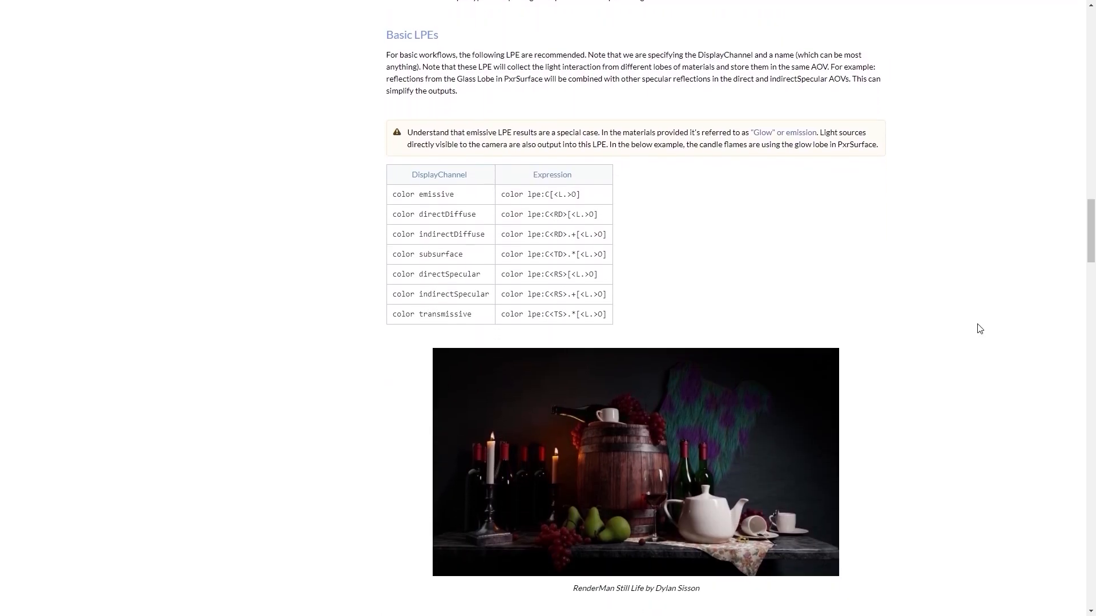
mouse_move(844, 246)
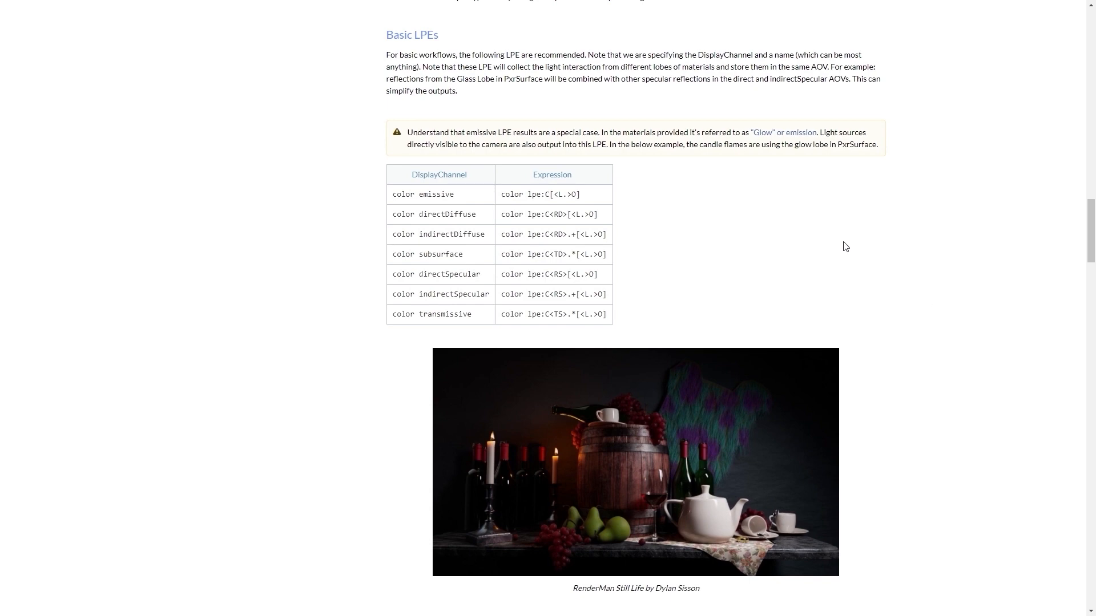
mouse_move(838, 247)
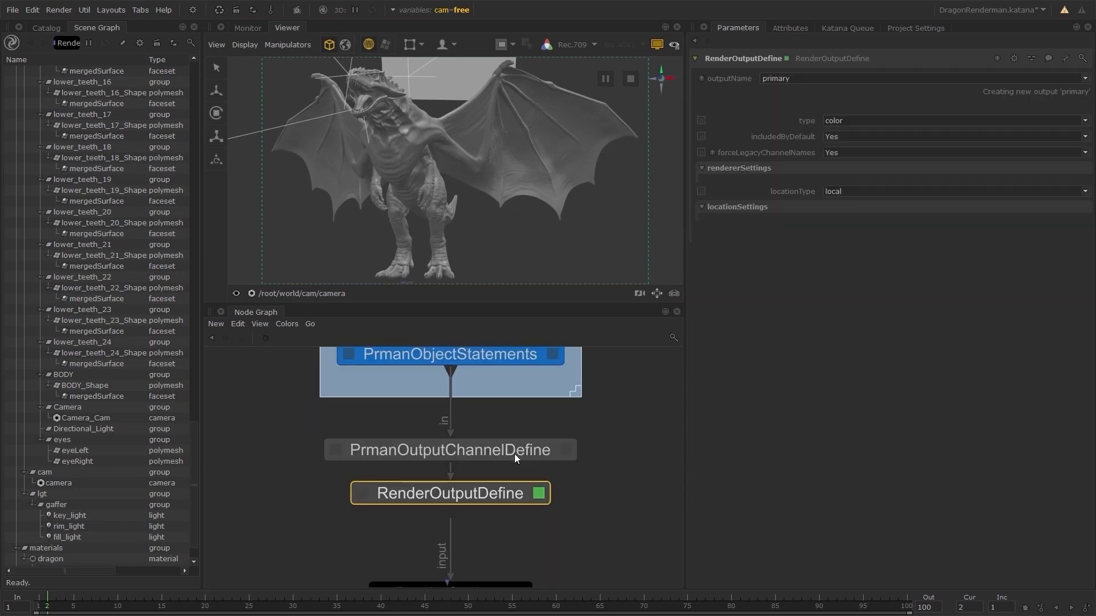
Set the RenderOutputDefine outputName to directDiffuse and pick the directDiffuse channel.
left_click(706, 168)
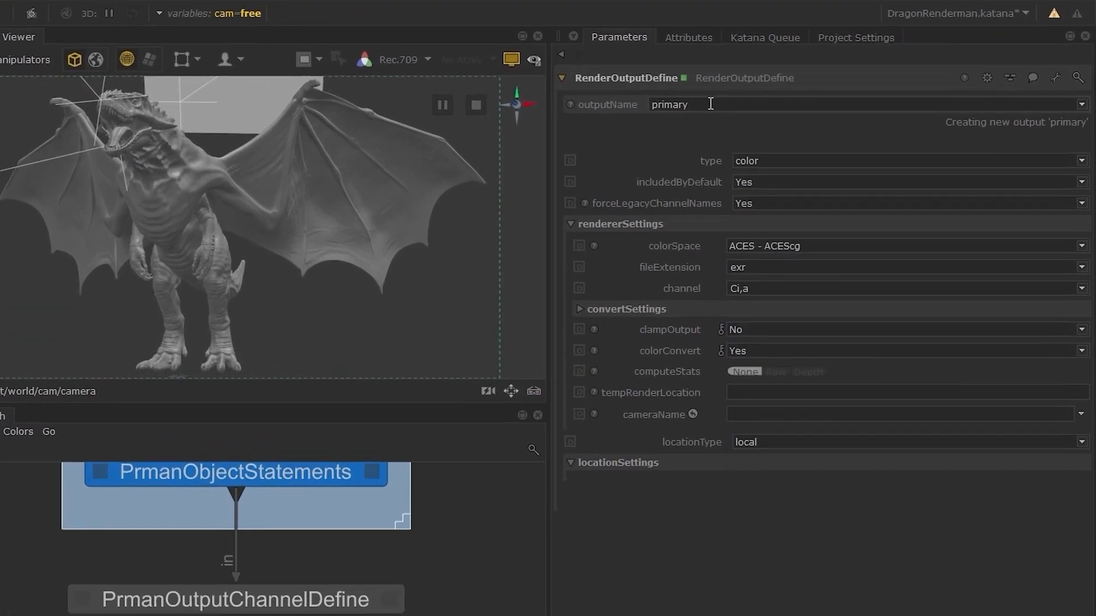
type("directDiffuse")
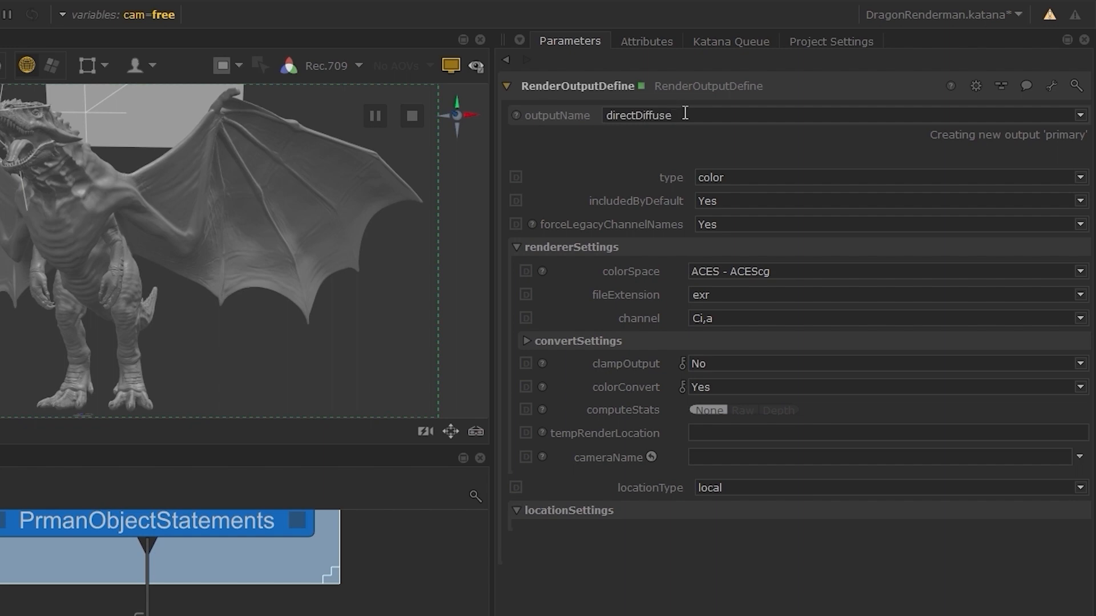
left_click(1076, 318)
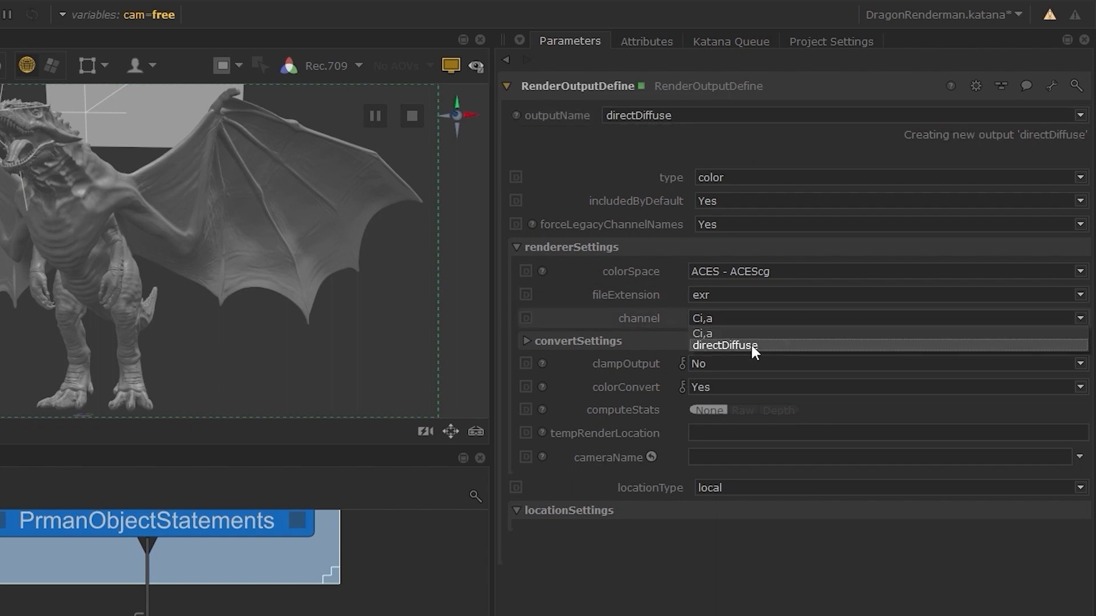
left_click(731, 345)
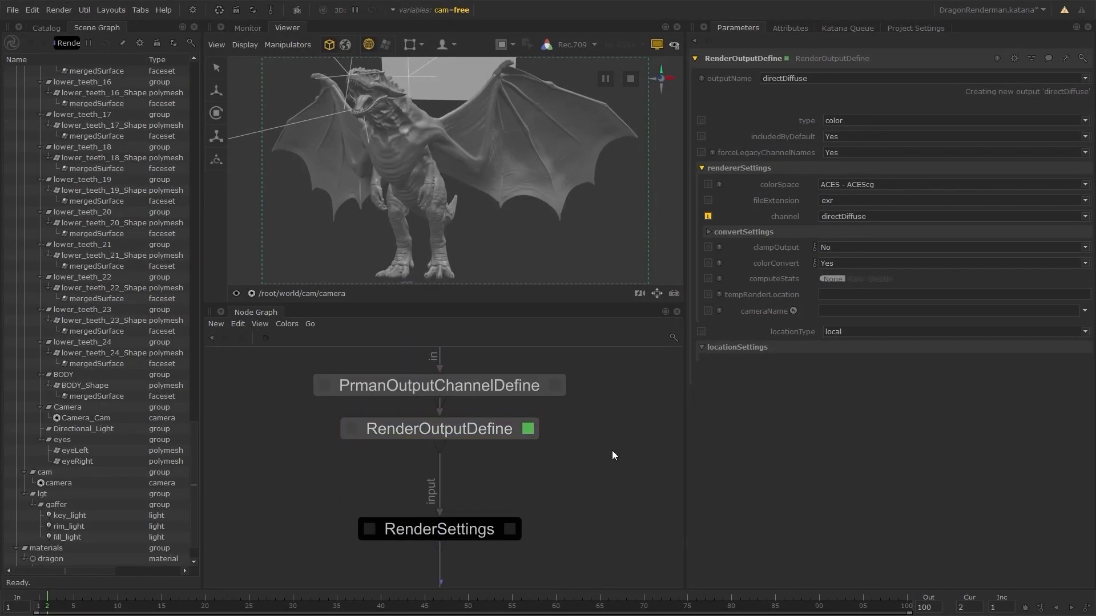
Tick directDiffuse in RenderSettings interactiveOutputs alongside primary.
left_click(439, 529)
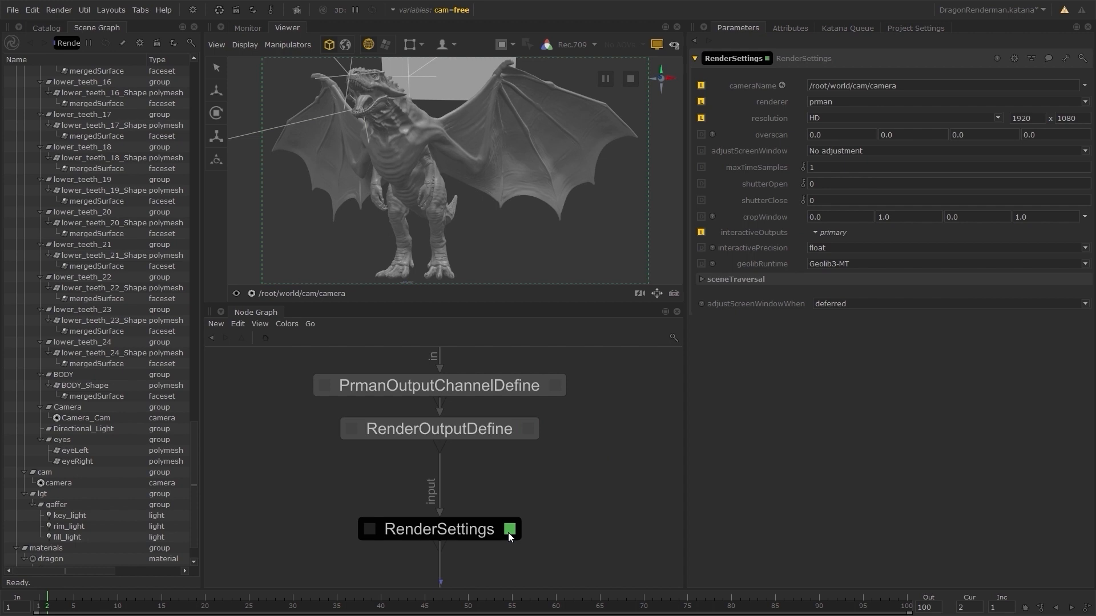
left_click(831, 232)
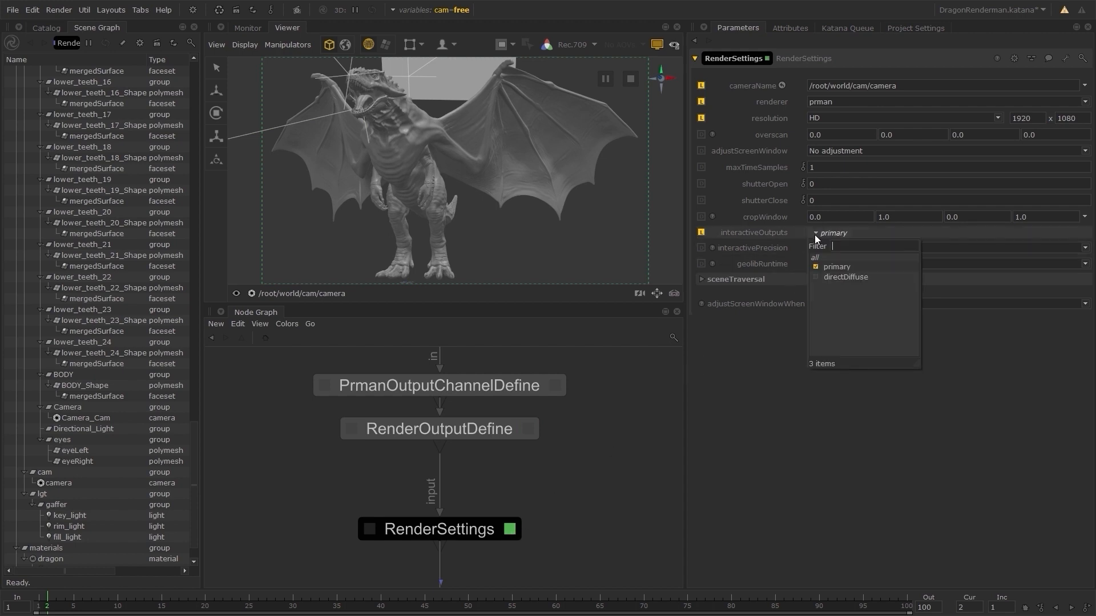
left_click(815, 277)
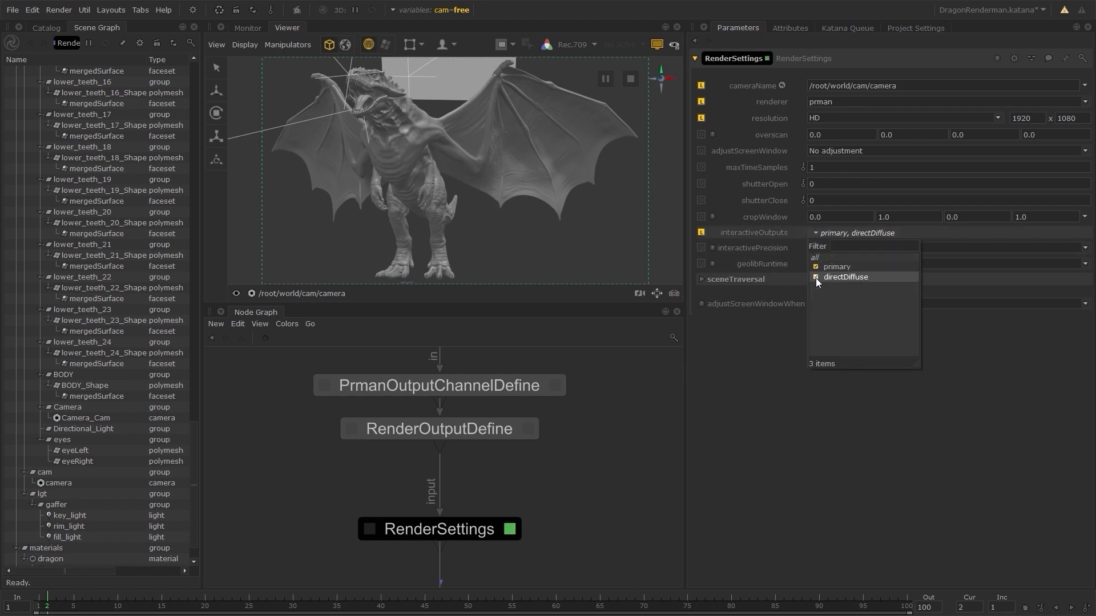
left_click(815, 277)
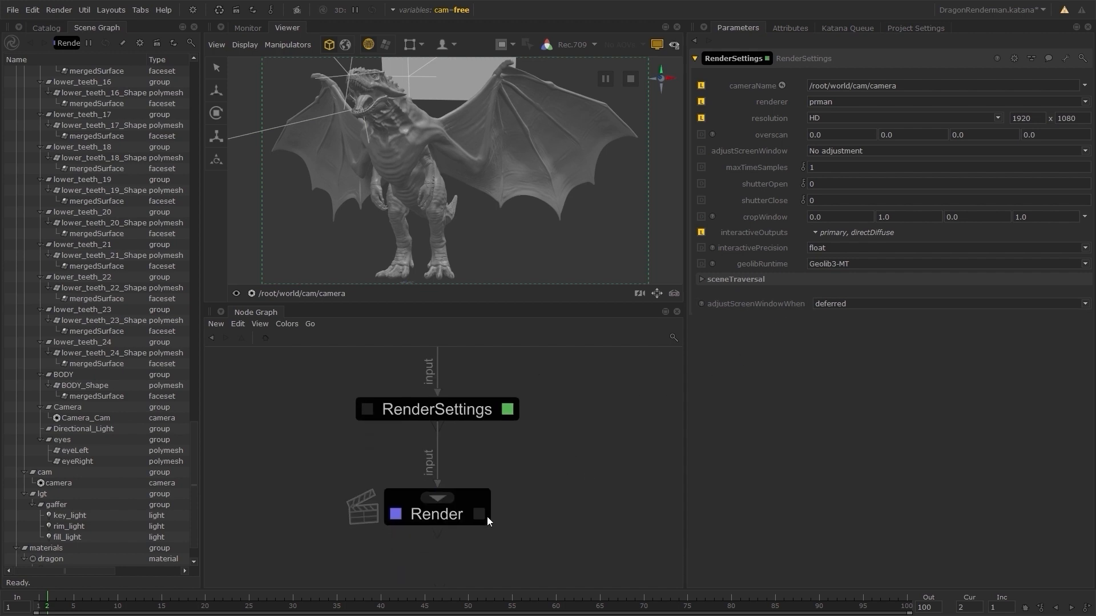
Preview Render the Render node and show the directDiffuse channel in the Monitor.
right_click(436, 514)
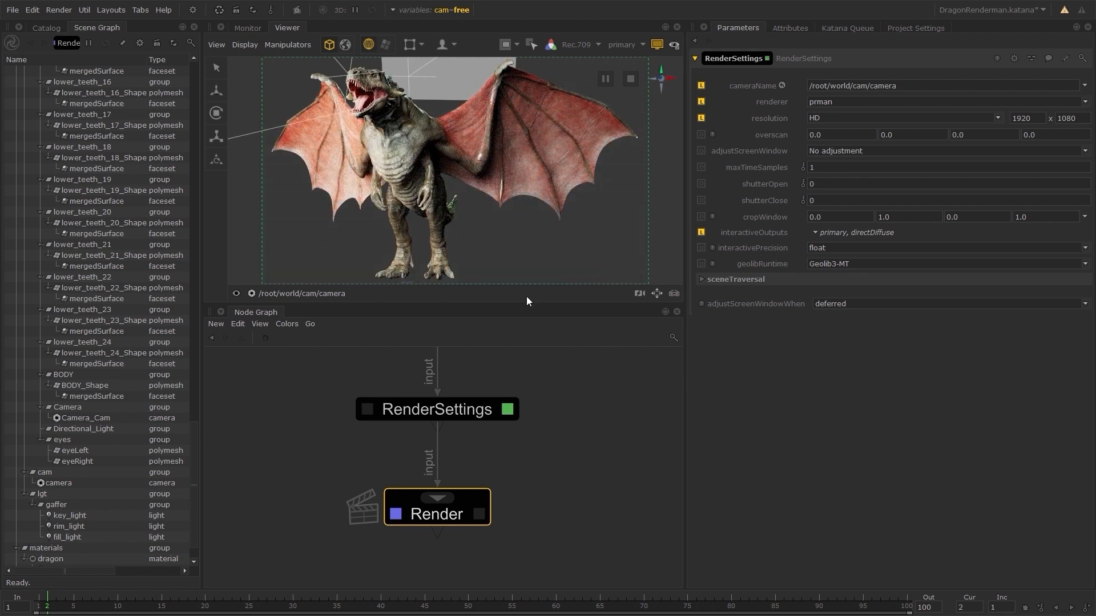
left_click(247, 27)
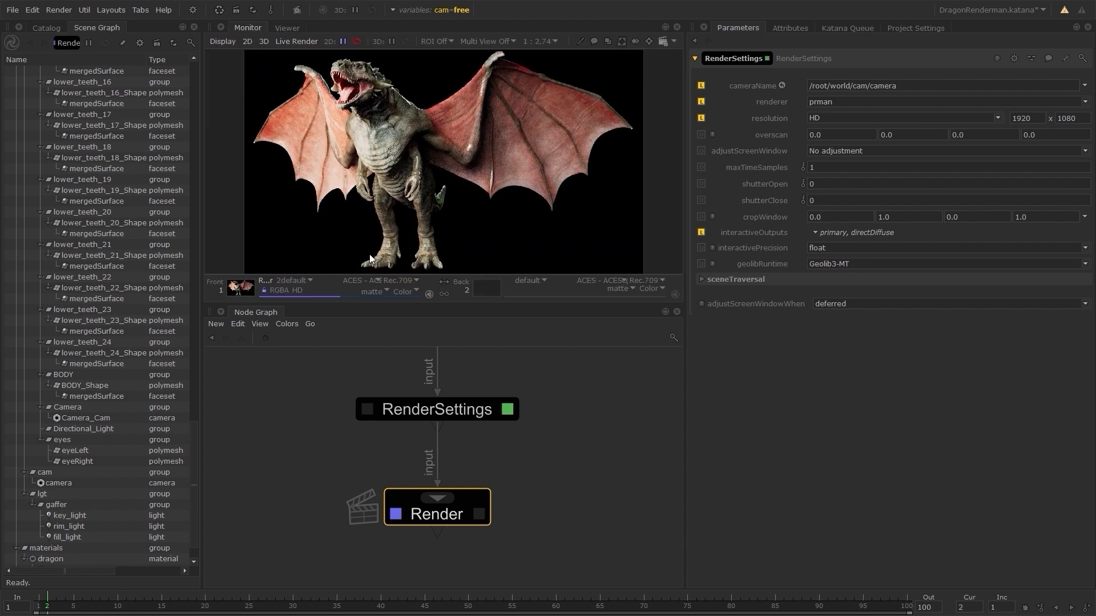
left_click(295, 280)
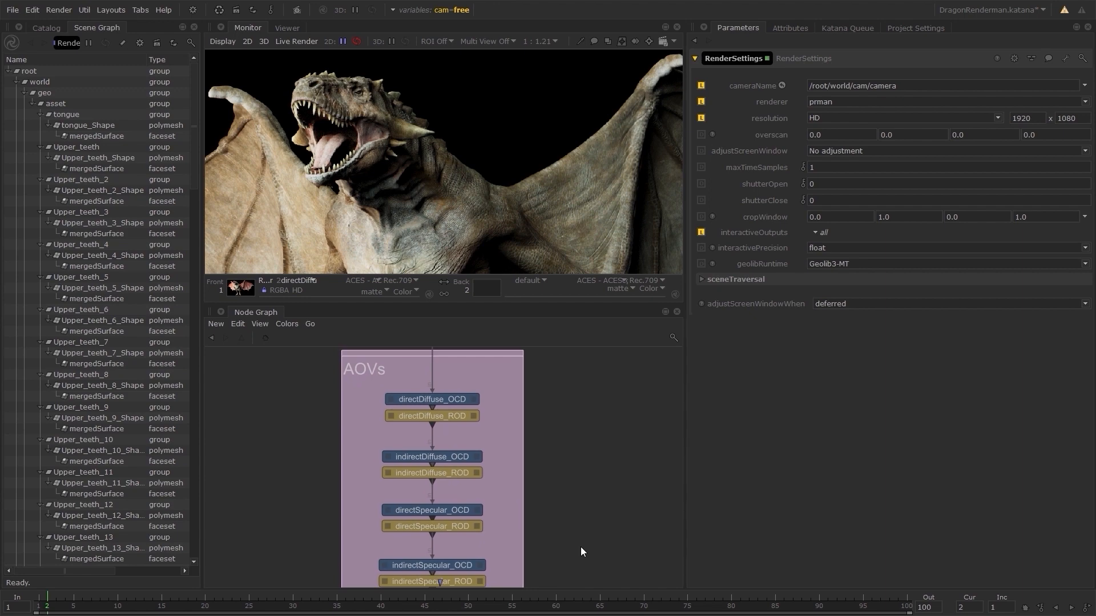
Preview Render the full AOV network and check the output channels in the enlarged Monitor.
scroll("down", 3)
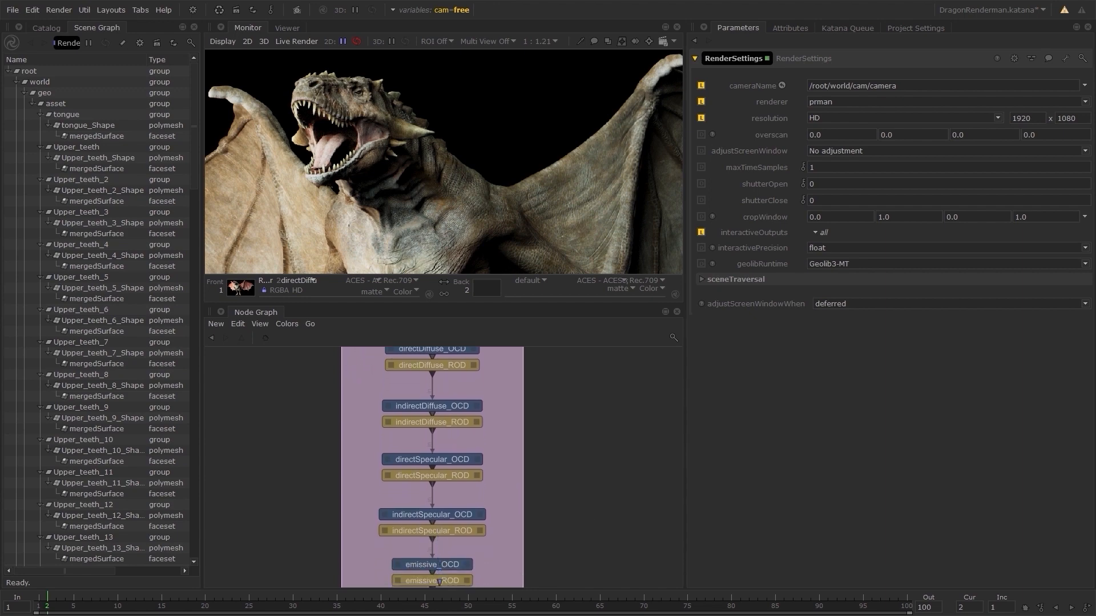
scroll("down", 3)
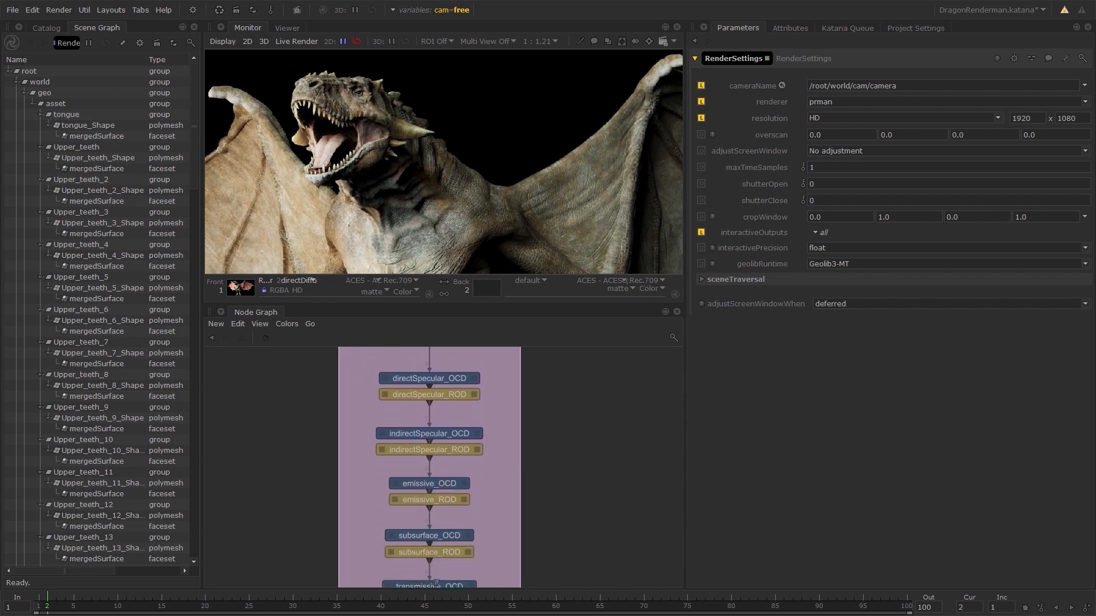
scroll("down", 3)
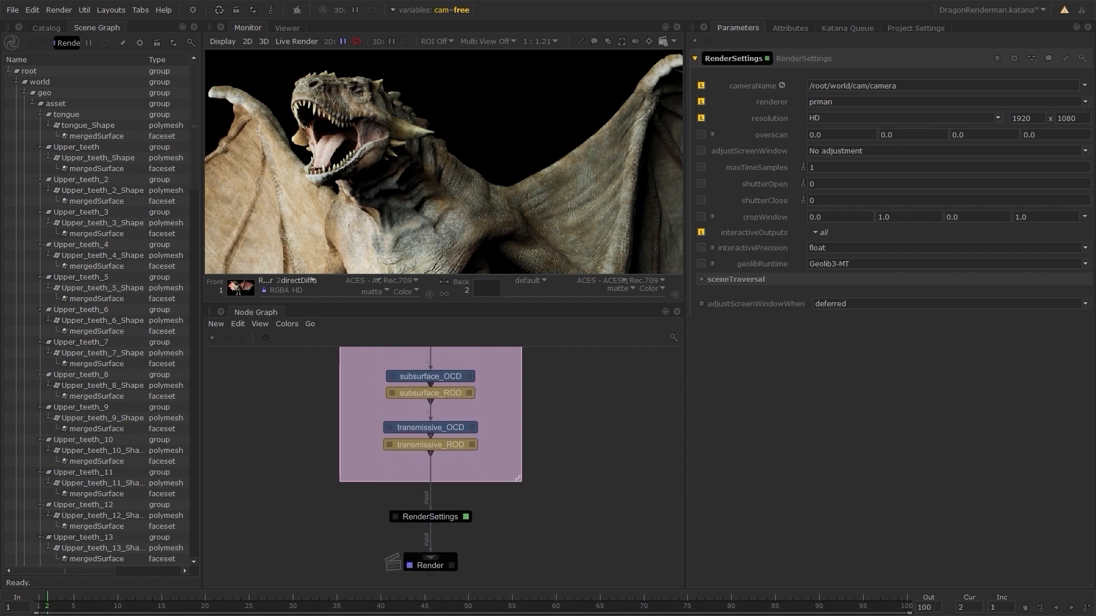
right_click(429, 564)
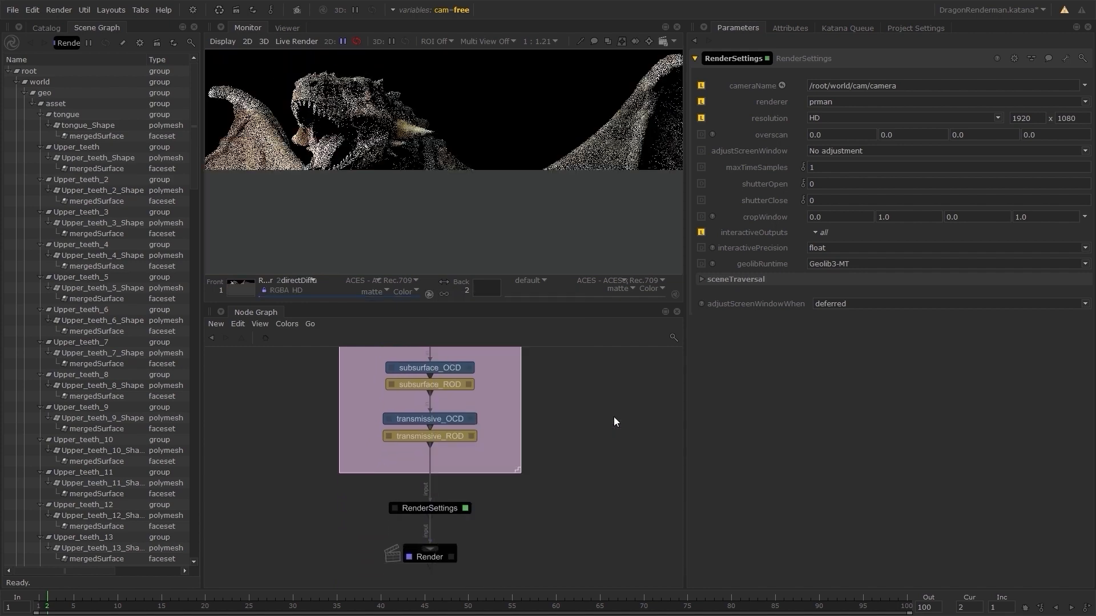
left_click(297, 281)
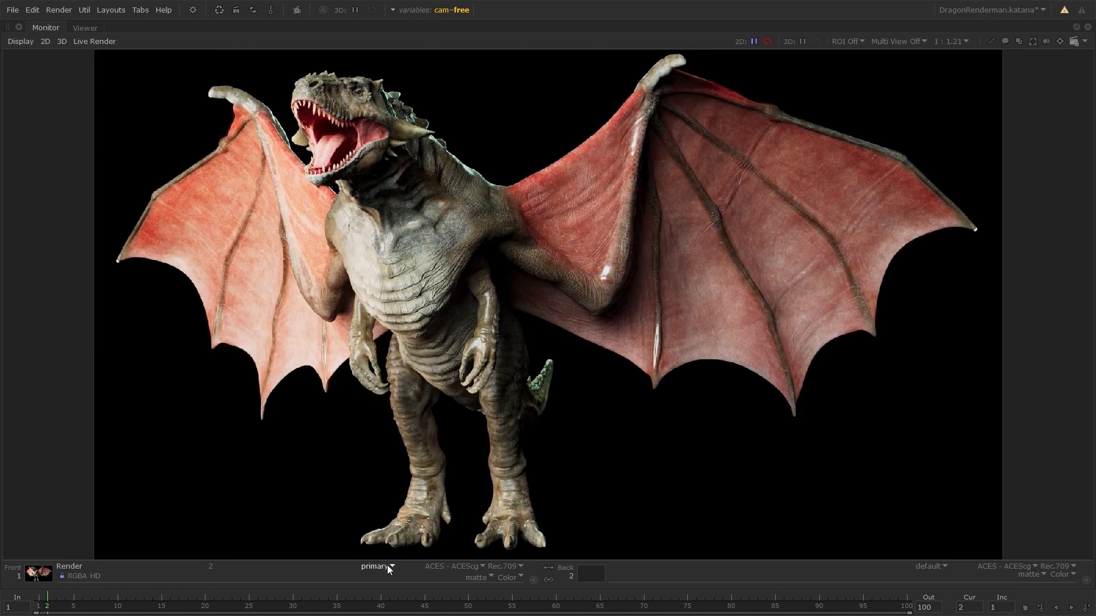
left_click(377, 567)
type("AO")
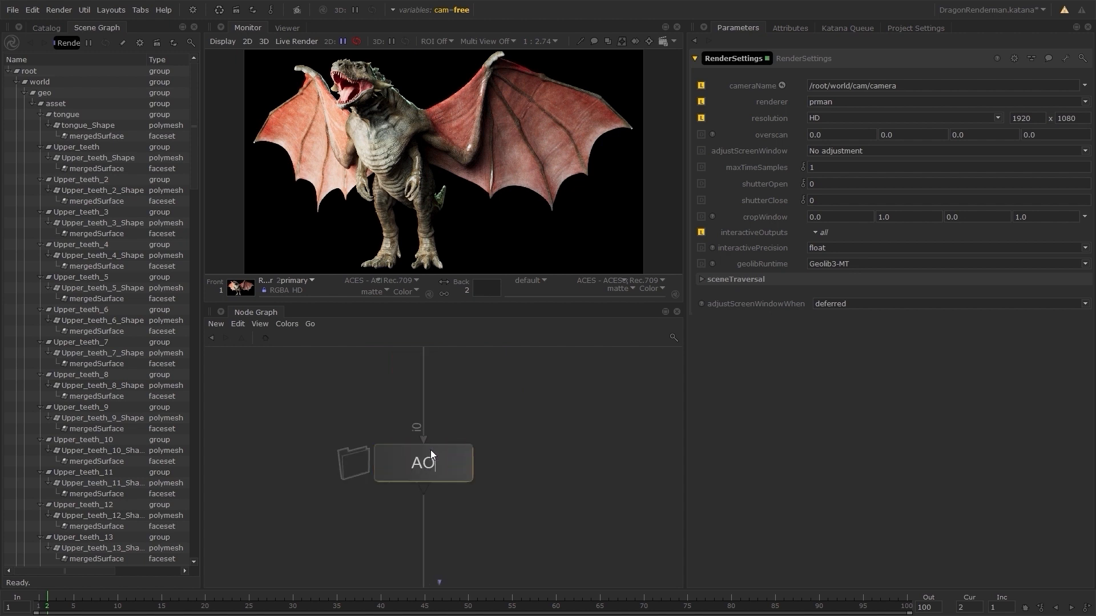
Publish the AOV LiveGroup and save it as AOV.livegroup.
right_click(423, 463)
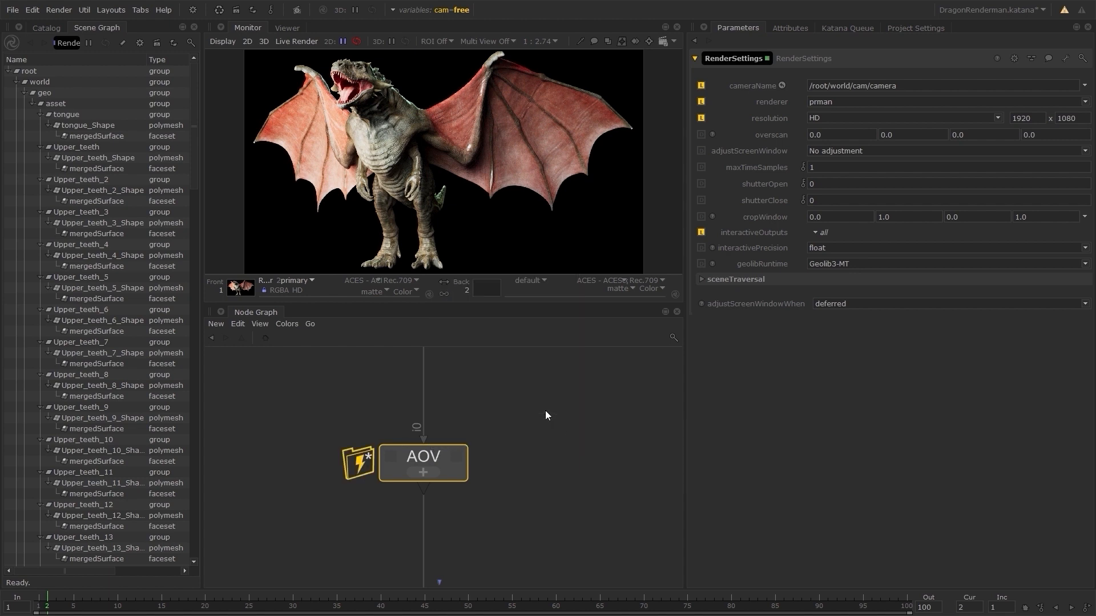
right_click(422, 463)
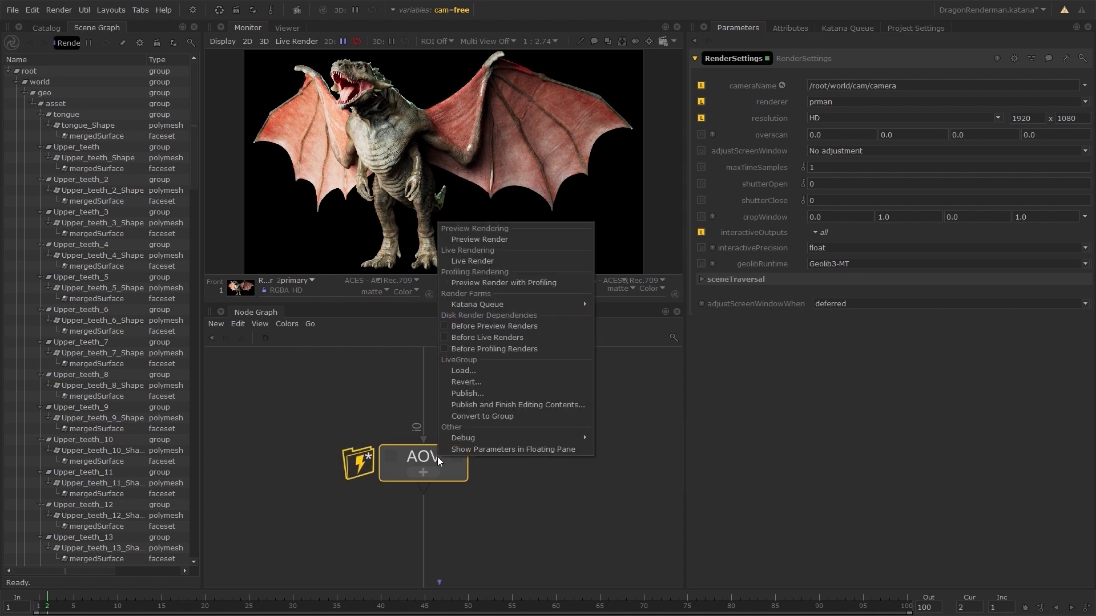
left_click(518, 405)
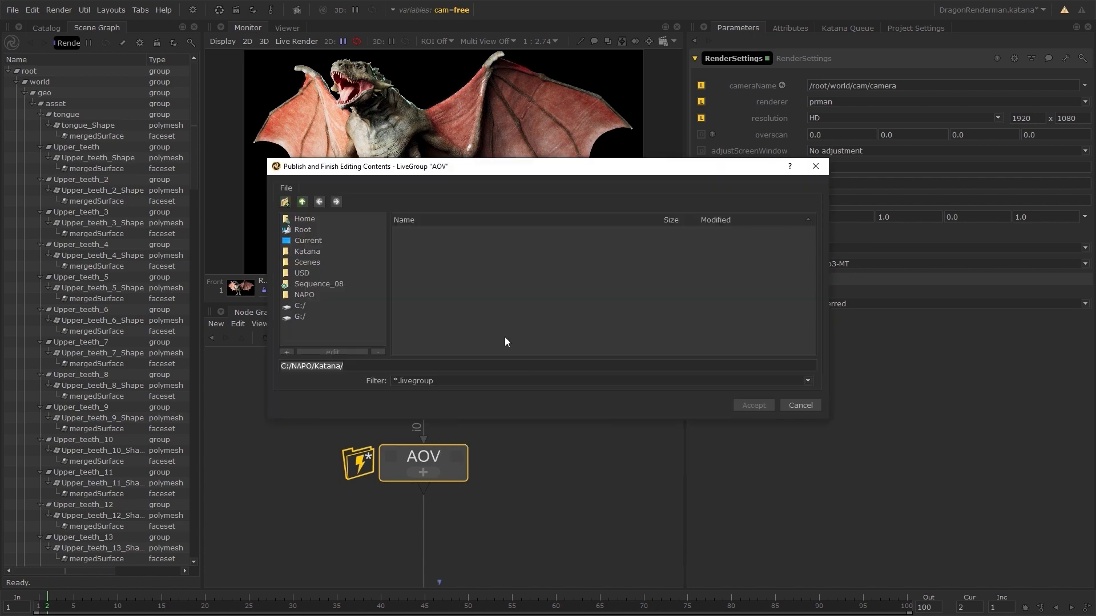
left_click(285, 202)
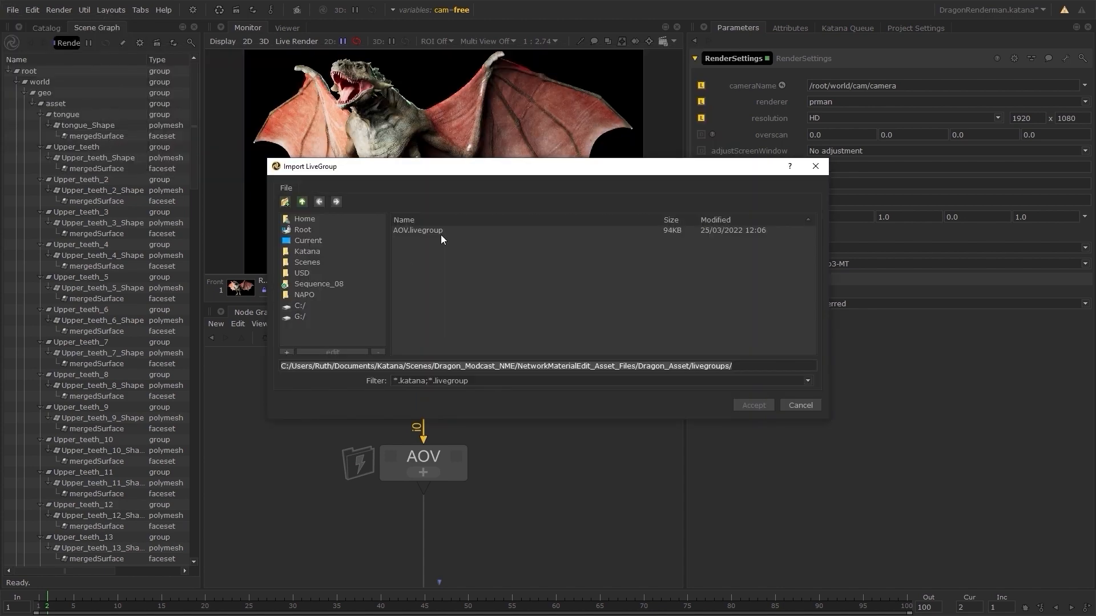
Import AOV.livegroup, place AOV1 beside AOV and open its network.
left_click(753, 405)
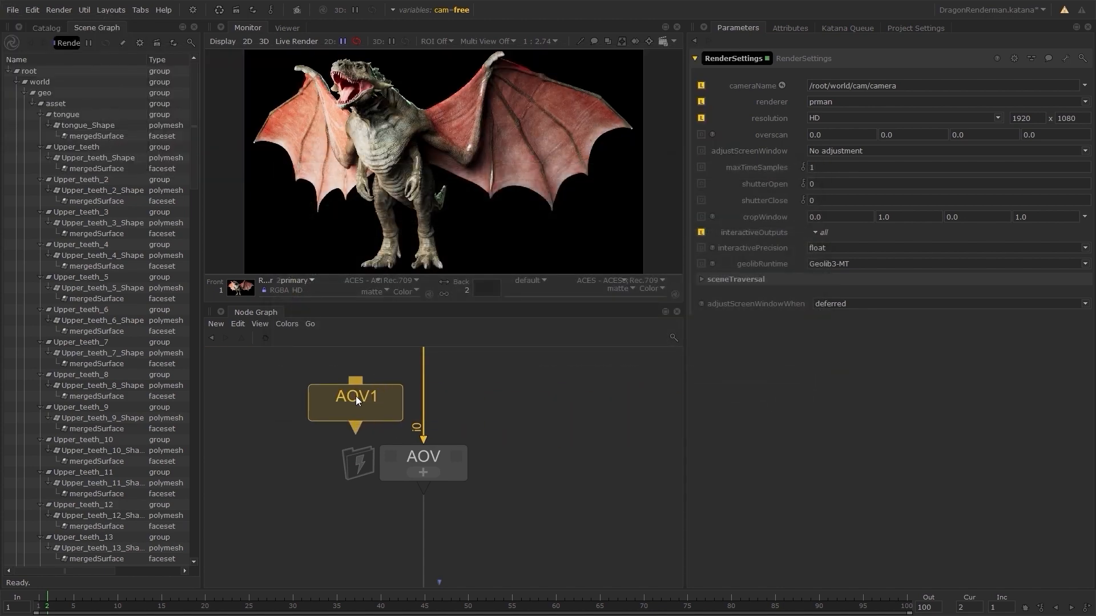
left_click_drag(355, 401, 575, 463)
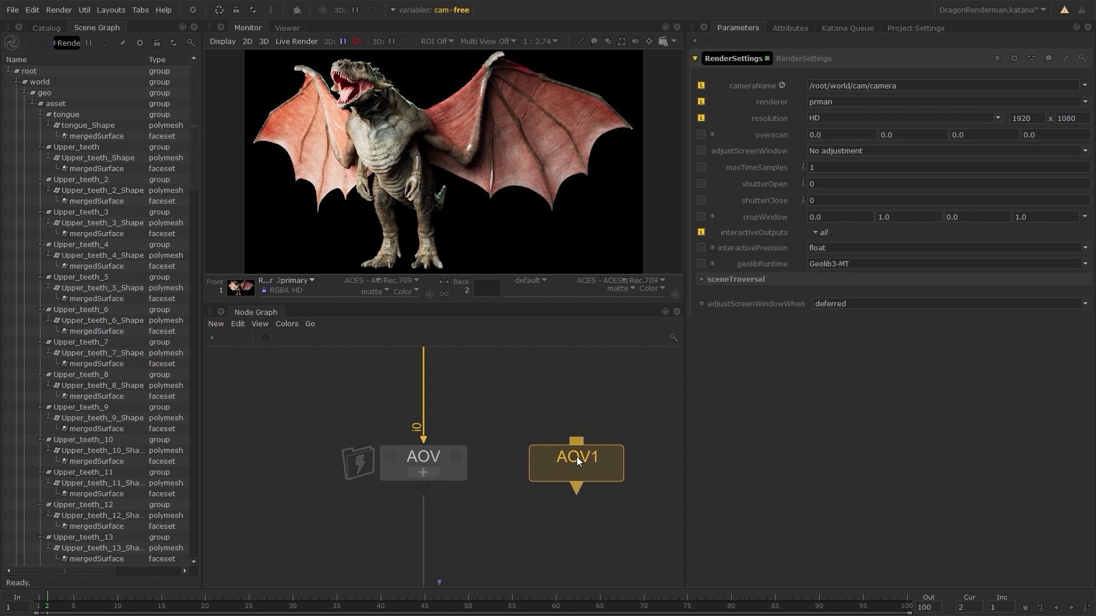
double_click(576, 456)
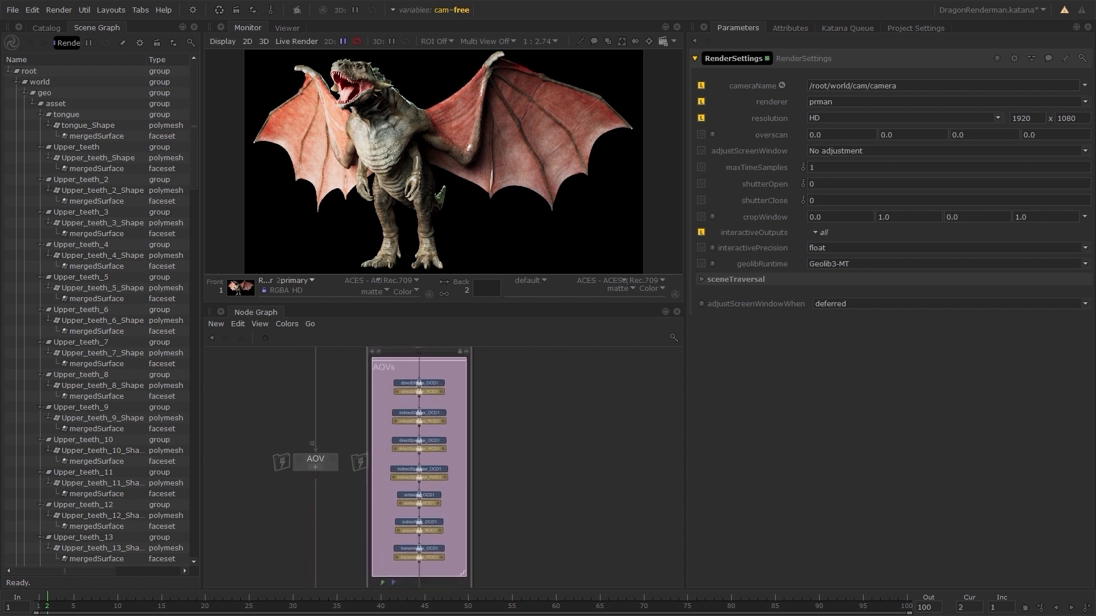
mouse_move(544, 501)
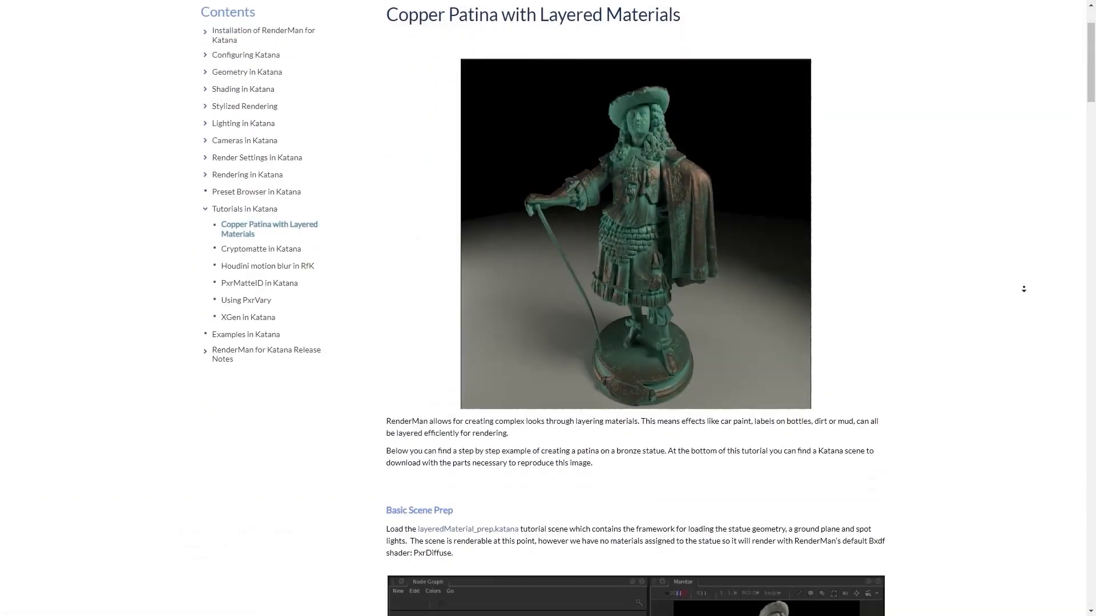
Scroll through the downloadable example scenes such as Crocostrich and Fridge.
scroll("down", 3)
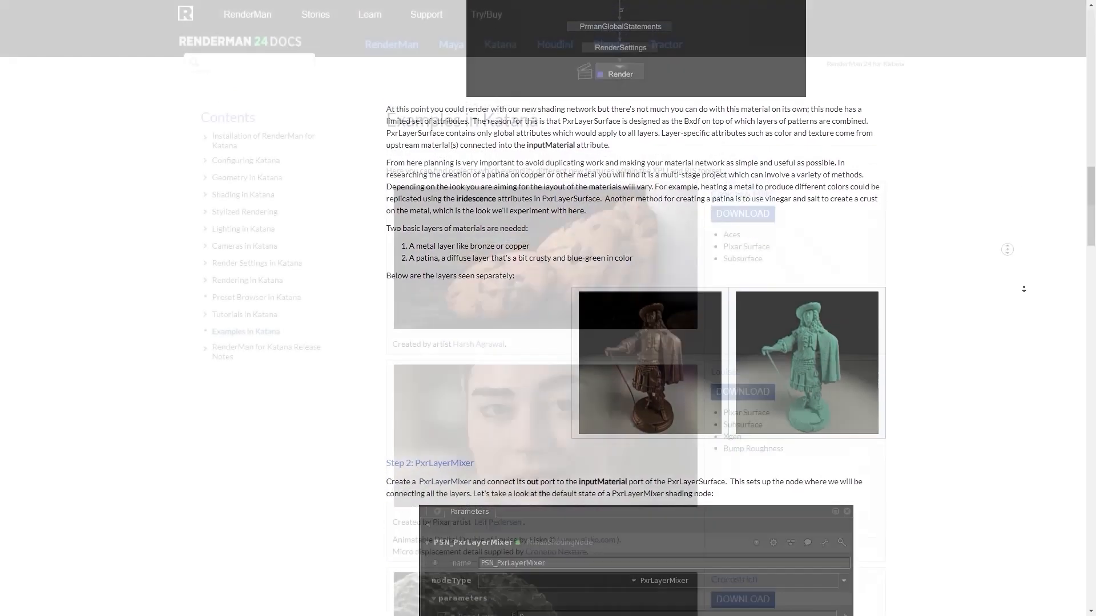
scroll("down", 3)
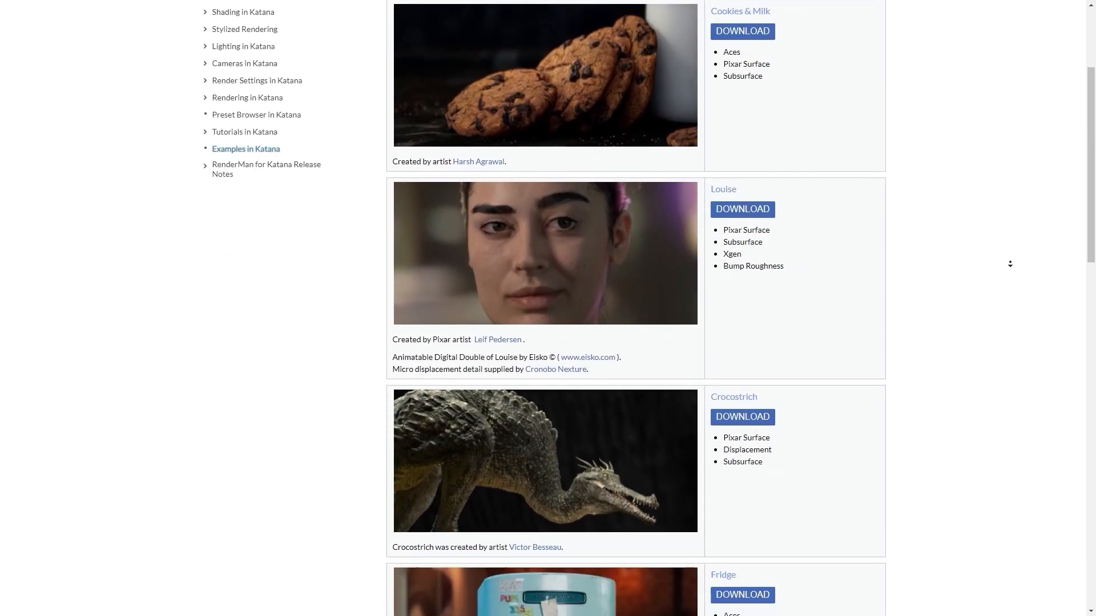
scroll("down", 3)
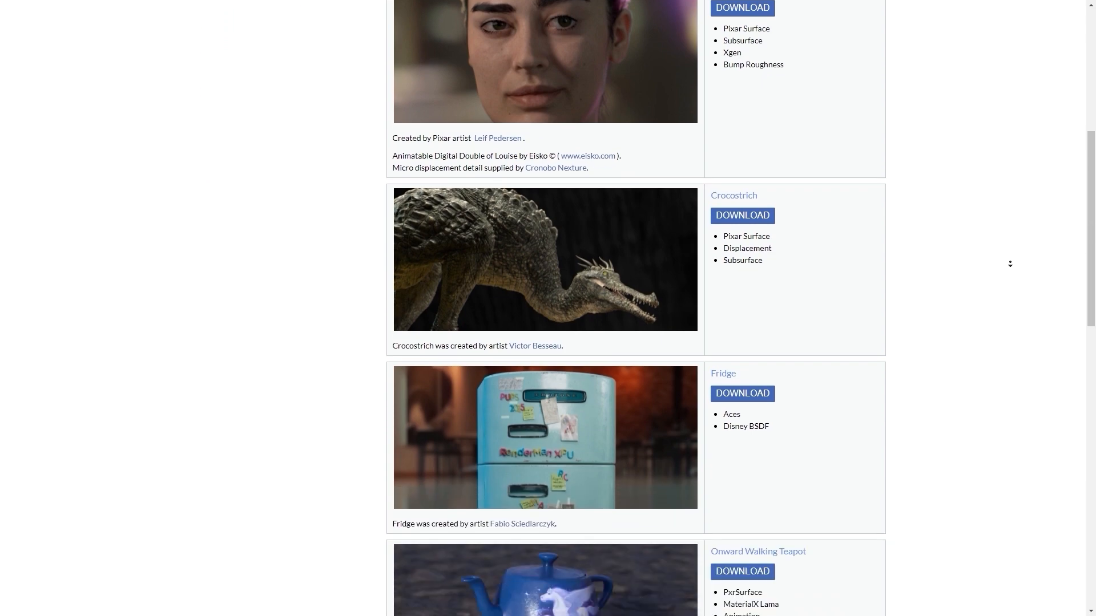